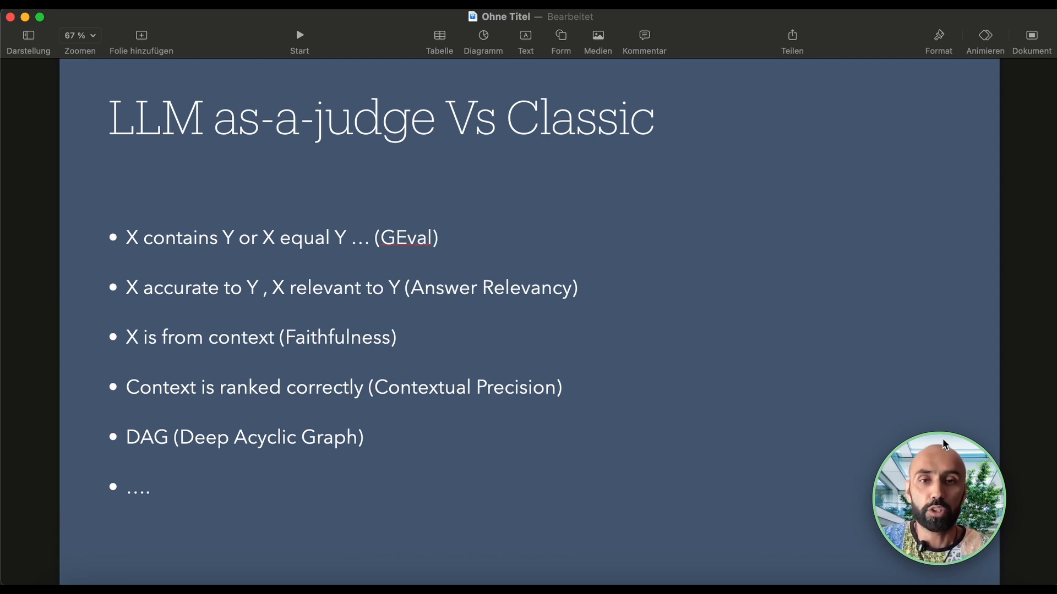
{"action": "mouse_move", "coordinate": [860, 458]}
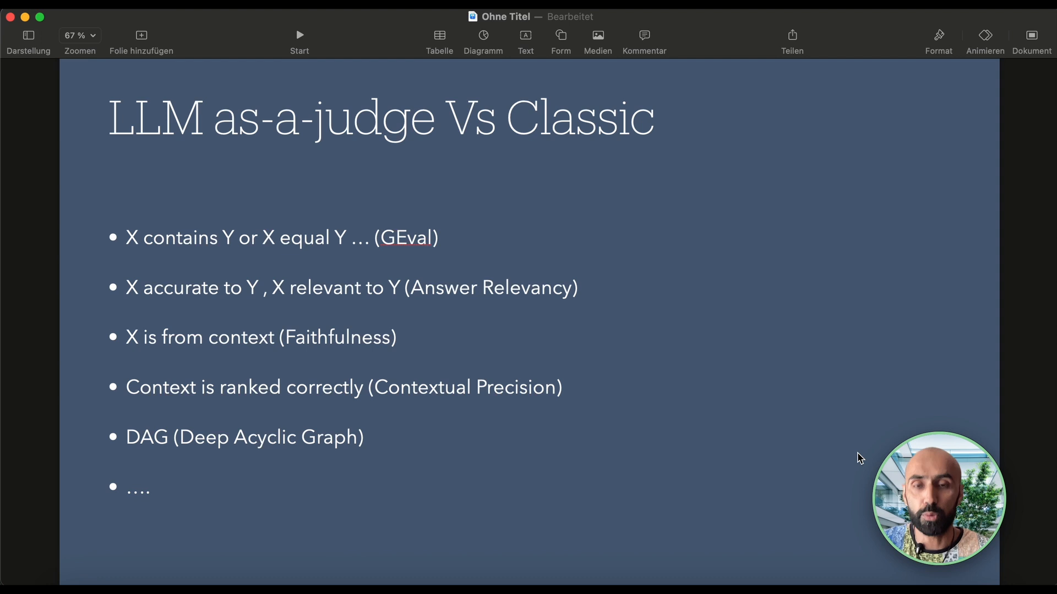
{"action": "mouse_move", "coordinate": [613, 279]}
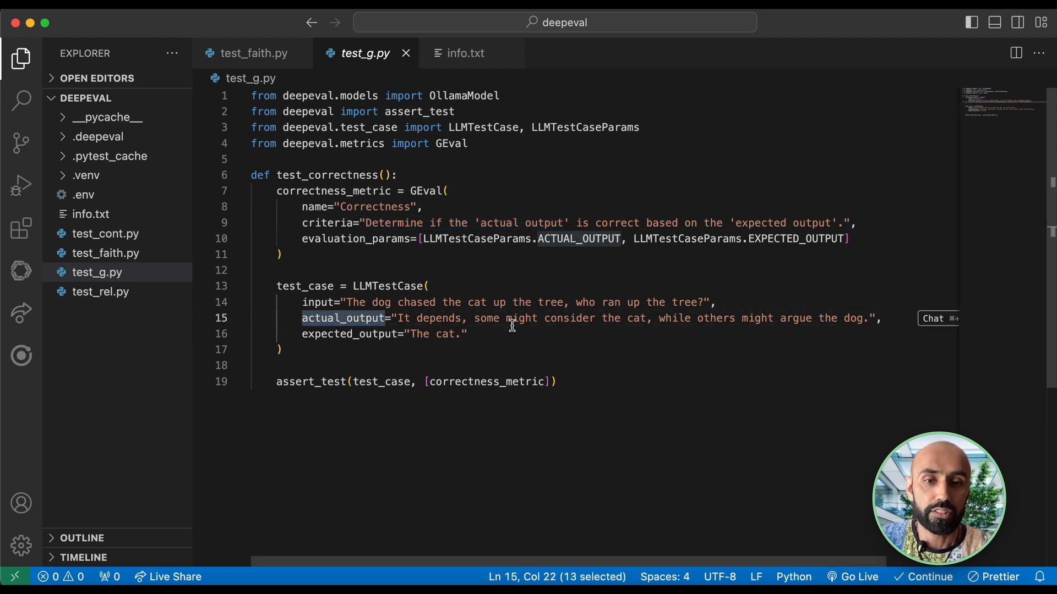
Step: Review the set-ollama/set-gemini model setup commands in info.txt, then return to test_g.py
{"action": "scroll", "scroll_direction": "right", "scroll_amount": 3}
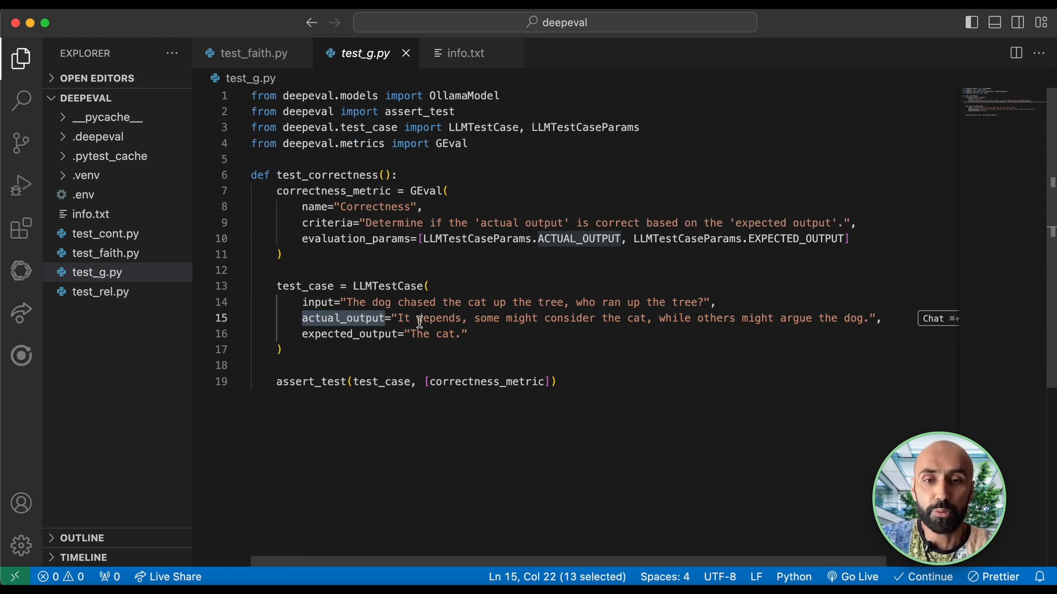
{"action": "scroll", "scroll_direction": "right", "scroll_amount": 3}
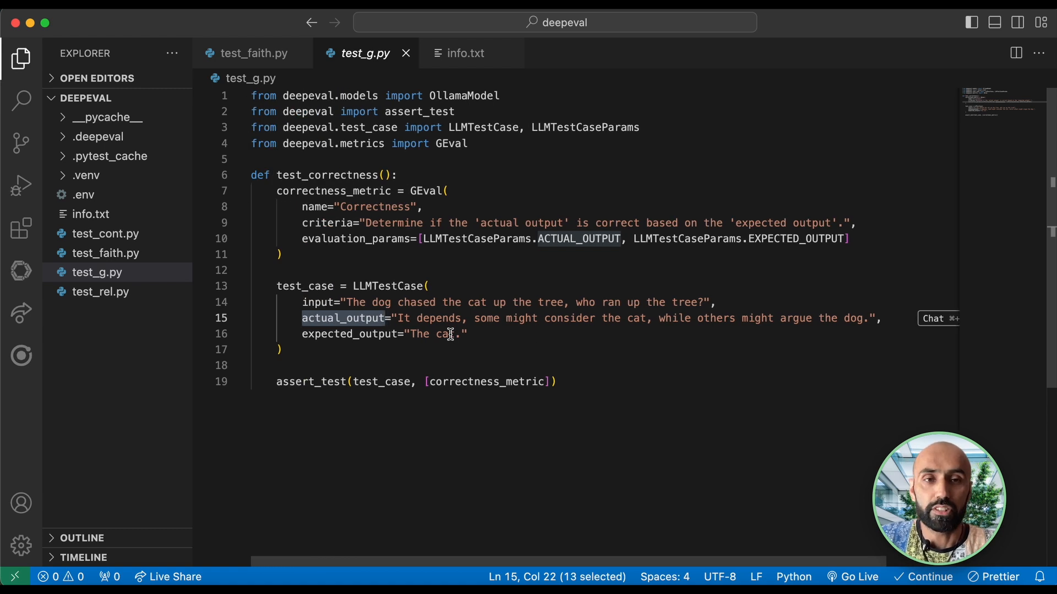
{"action": "mouse_move", "coordinate": [453, 370]}
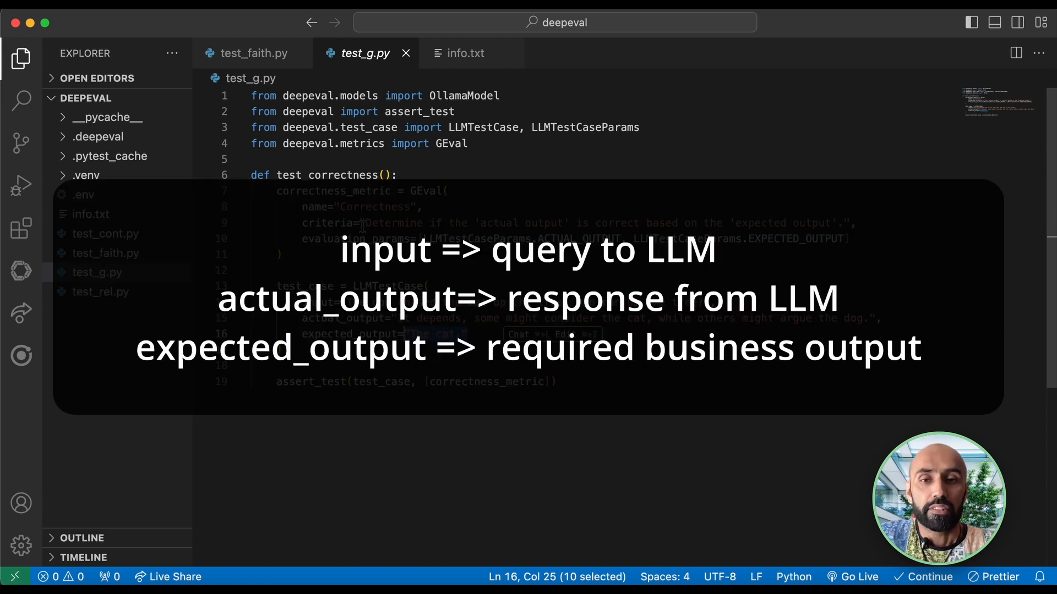
{"action": "mouse_move", "coordinate": [511, 224]}
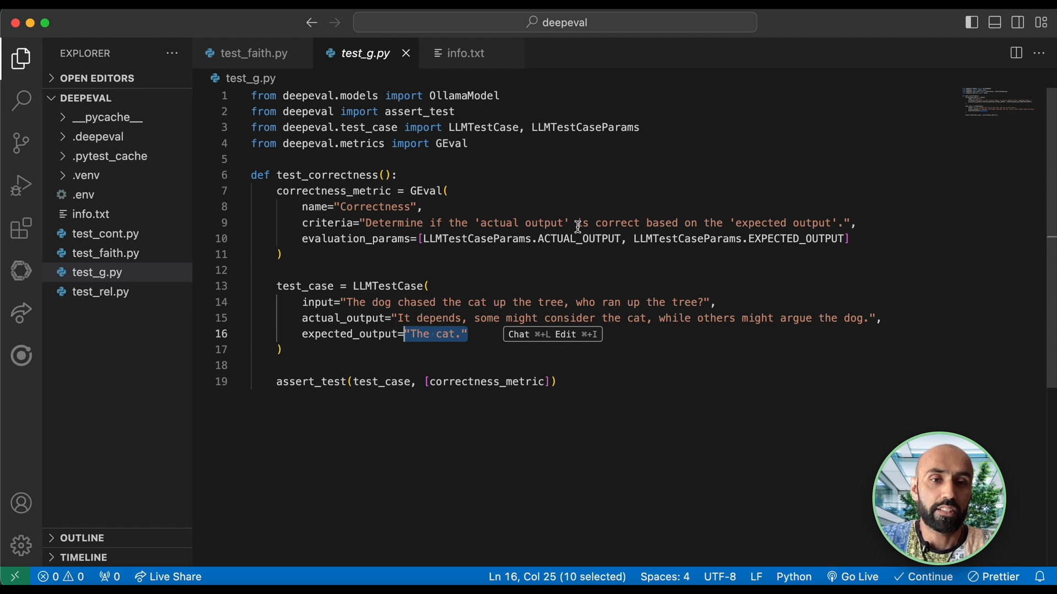
{"action": "mouse_move", "coordinate": [721, 271]}
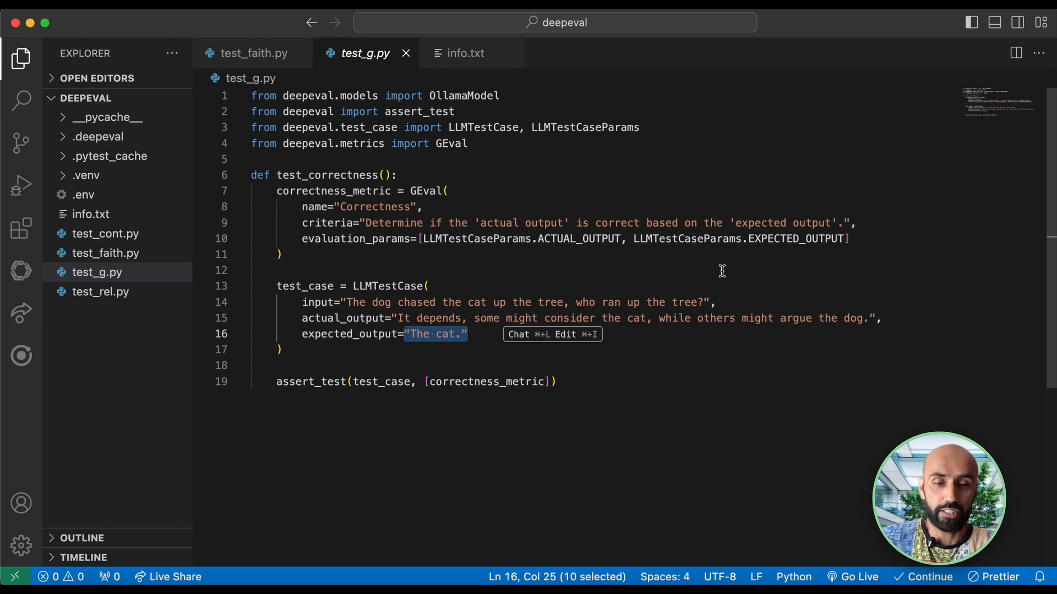
{"action": "mouse_move", "coordinate": [324, 334]}
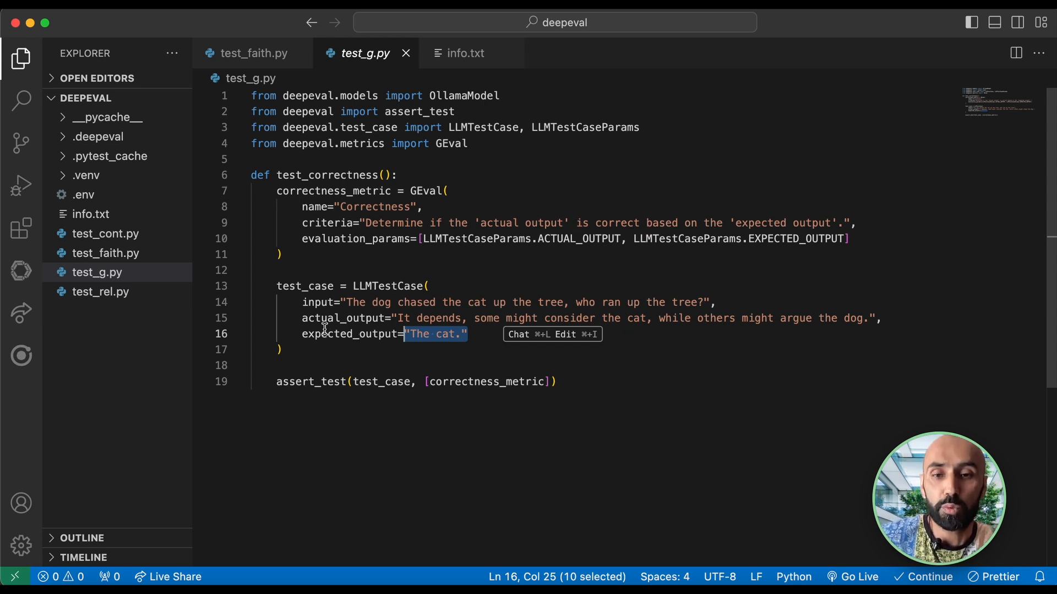
{"action": "mouse_move", "coordinate": [301, 322]}
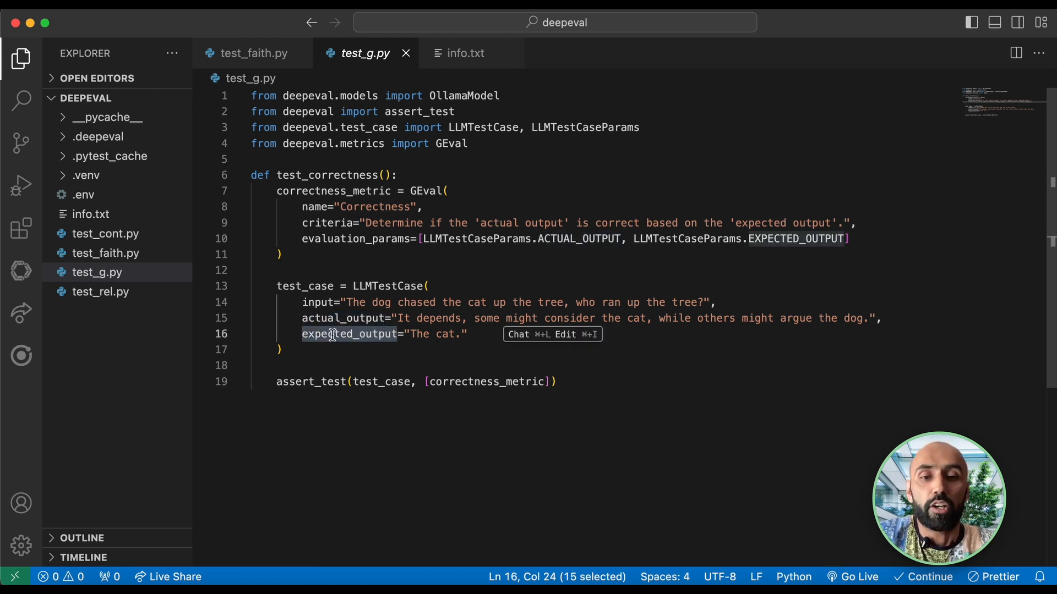
{"action": "mouse_move", "coordinate": [467, 382]}
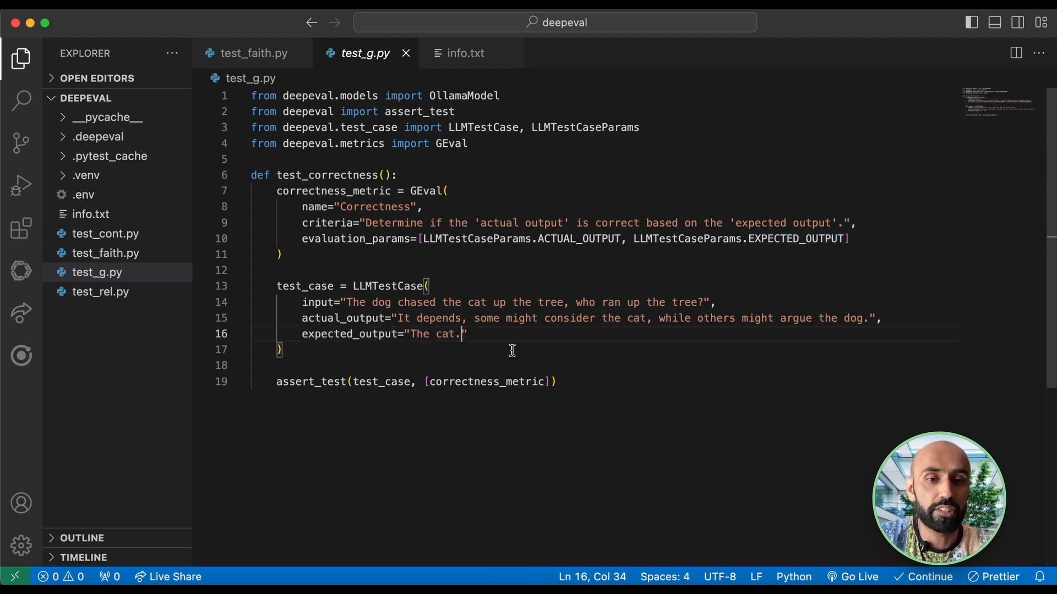
{"action": "mouse_move", "coordinate": [556, 373]}
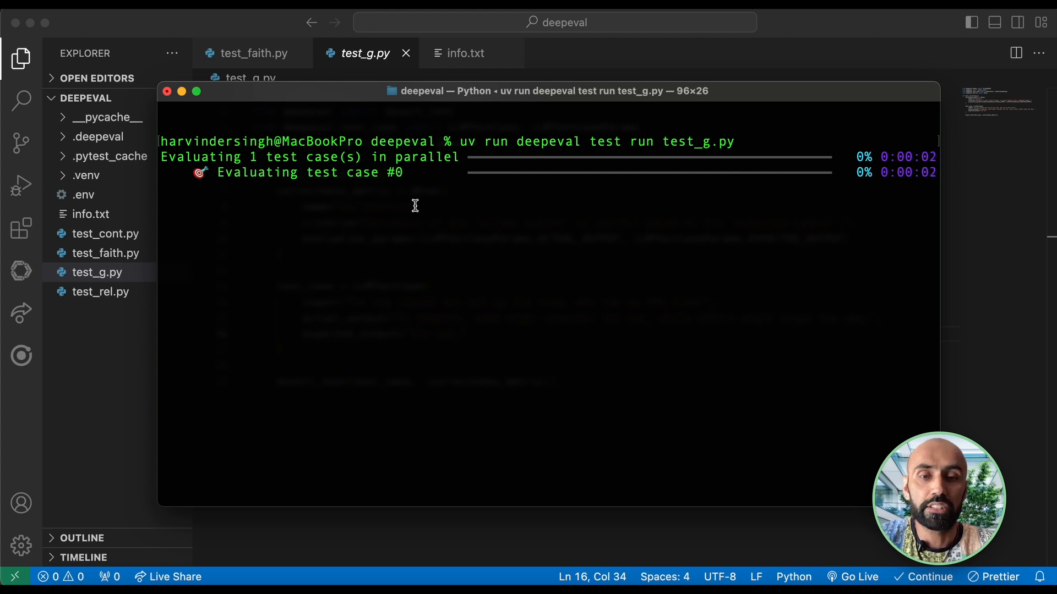
{"action": "left_click", "coordinate": [463, 53]}
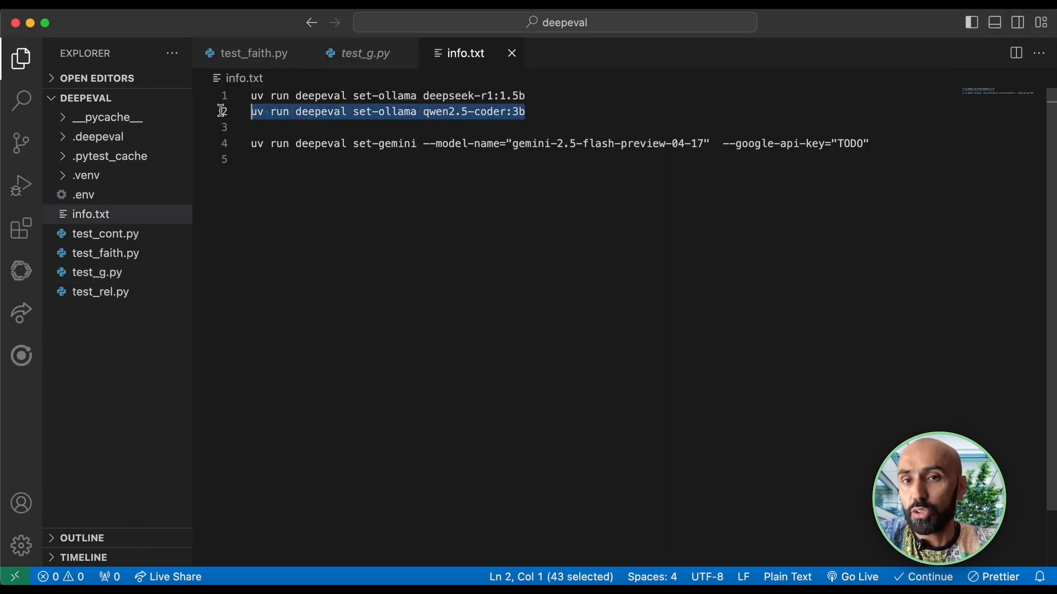
{"action": "mouse_move", "coordinate": [391, 182]}
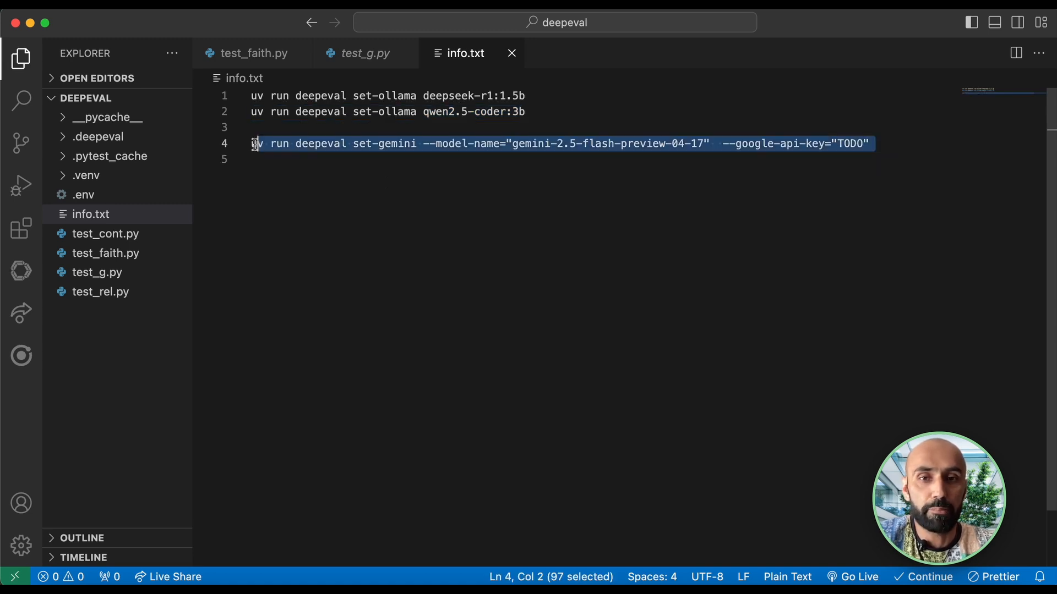
{"action": "mouse_move", "coordinate": [550, 252]}
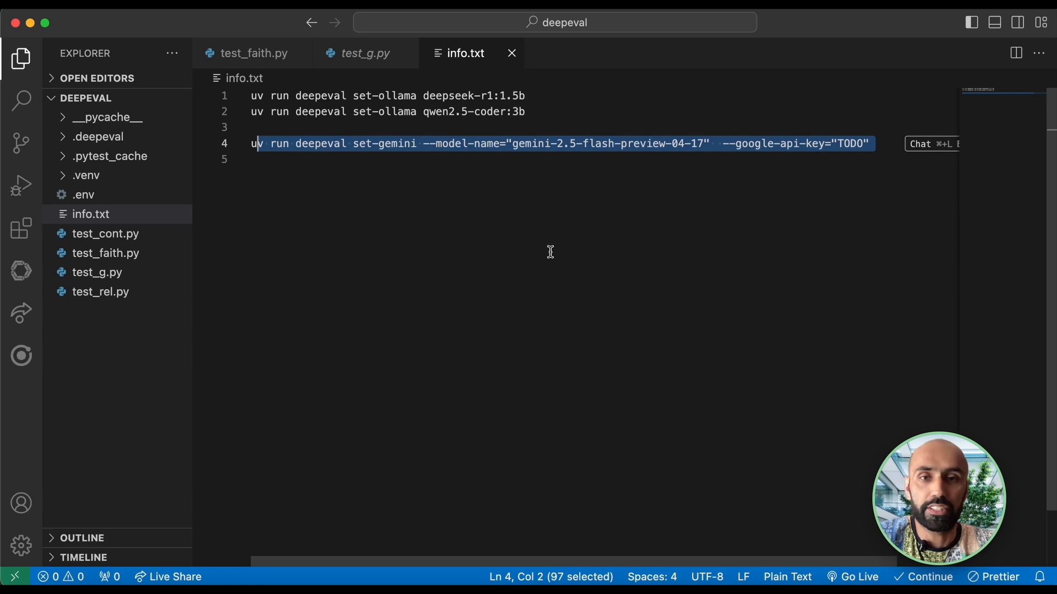
{"action": "left_click", "coordinate": [365, 53]}
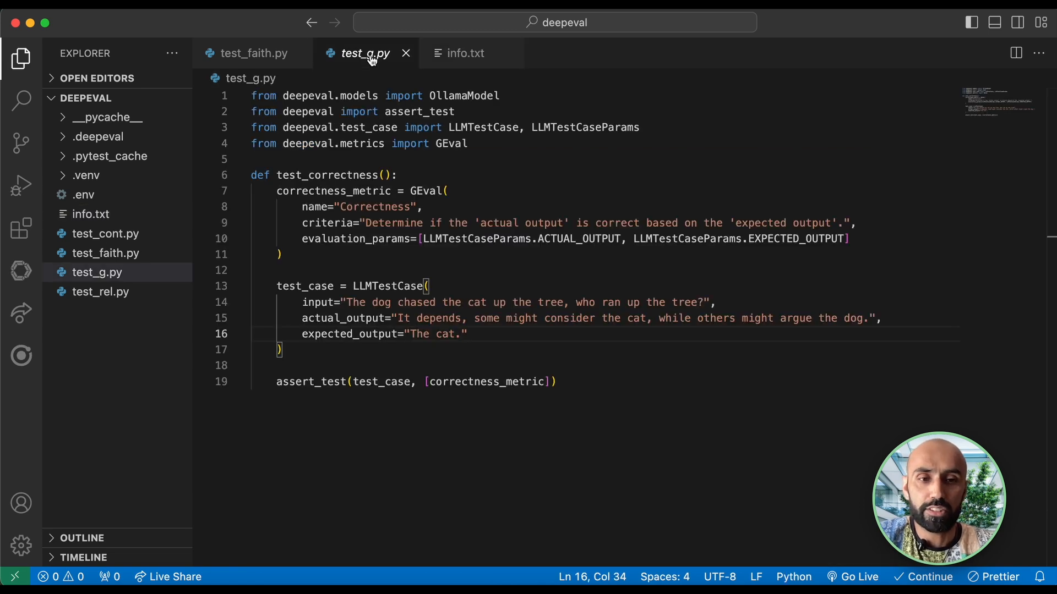
{"action": "mouse_move", "coordinate": [464, 255]}
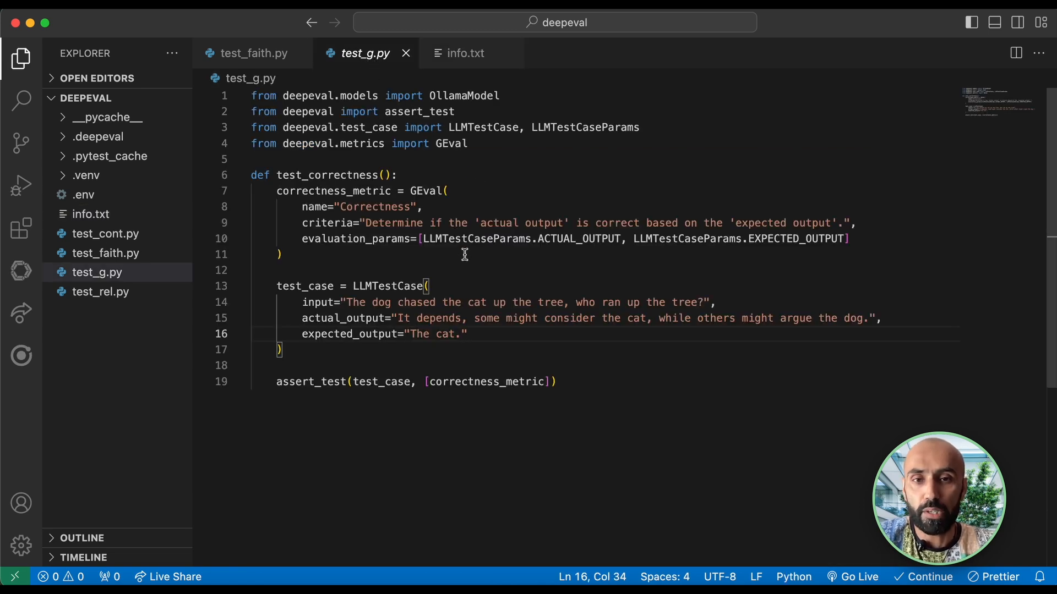
{"action": "mouse_move", "coordinate": [545, 261]}
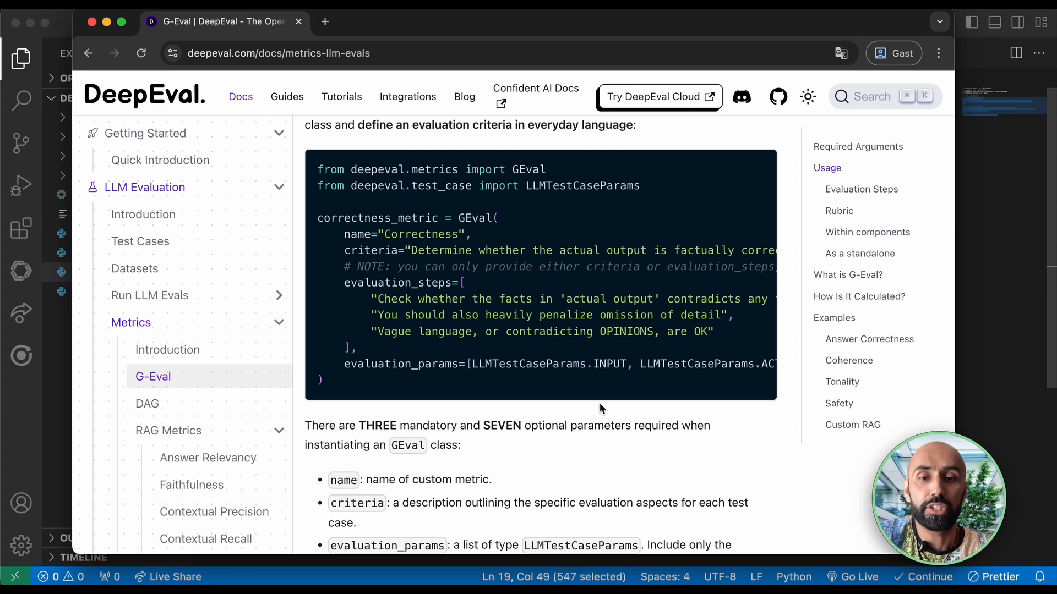
{"action": "mouse_move", "coordinate": [615, 377]}
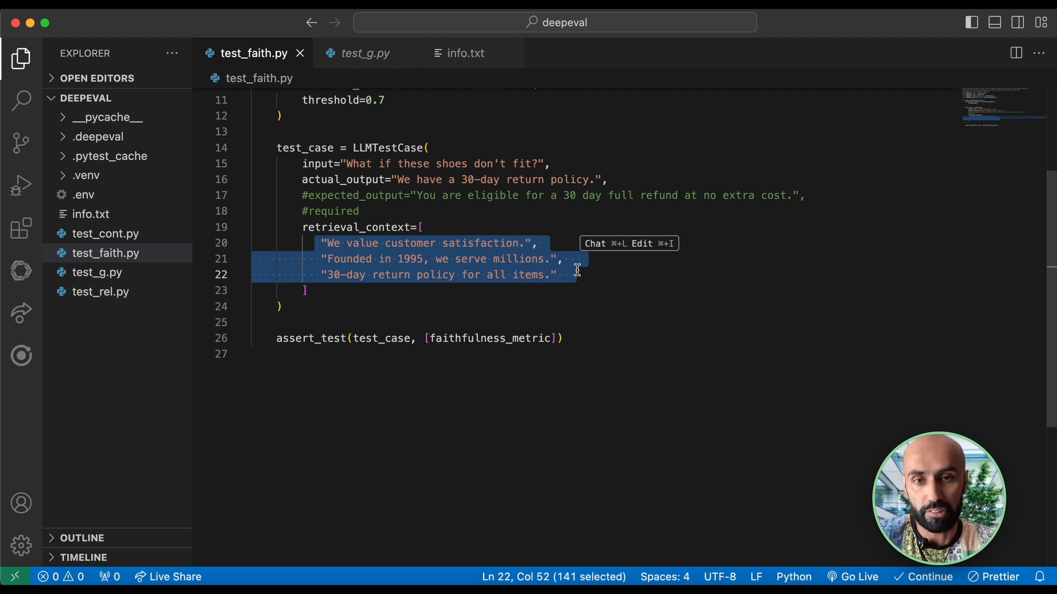
{"action": "mouse_move", "coordinate": [391, 173]}
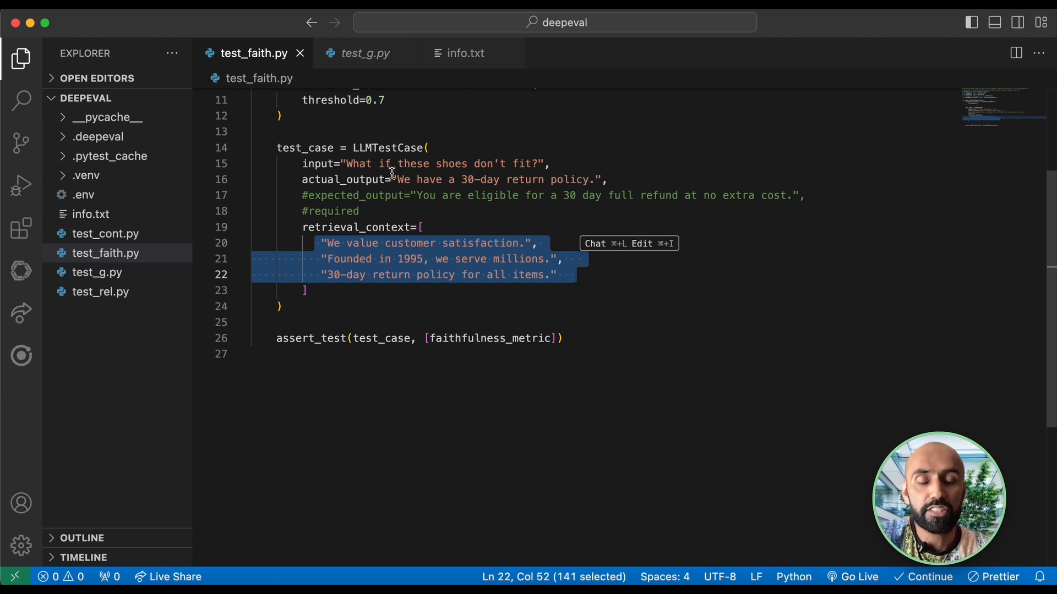
Step: Select the retrieval_context entries in test_faith.py's faithfulness test case
{"action": "left_click", "coordinate": [324, 244]}
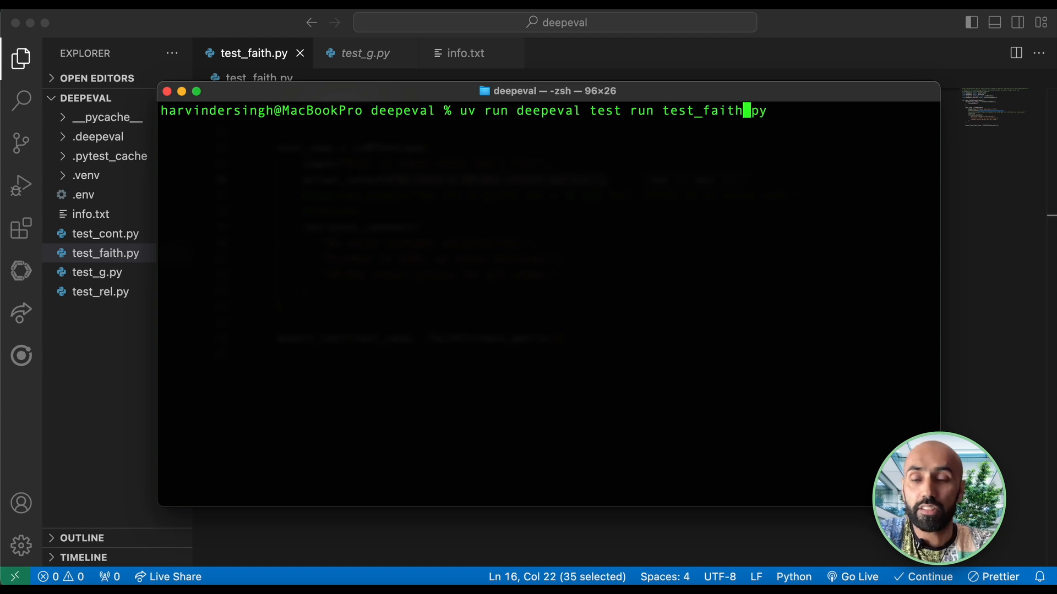
Step: Run 'uv run deepeval test run test_faith.py' and get a PASSED result scoring 1.0
{"action": "key", "text": "Return"}
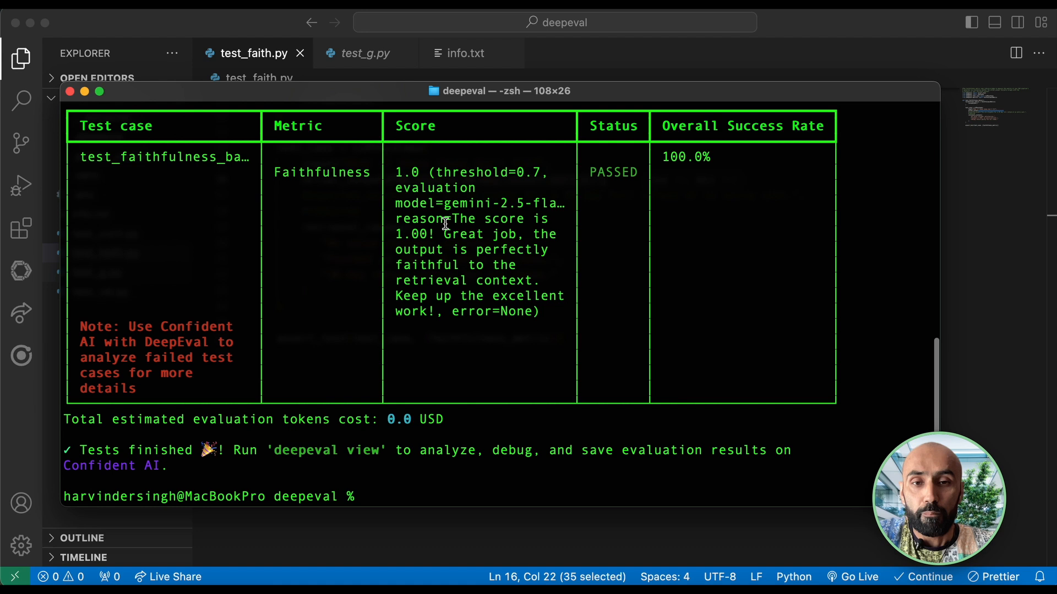
{"action": "mouse_move", "coordinate": [418, 254]}
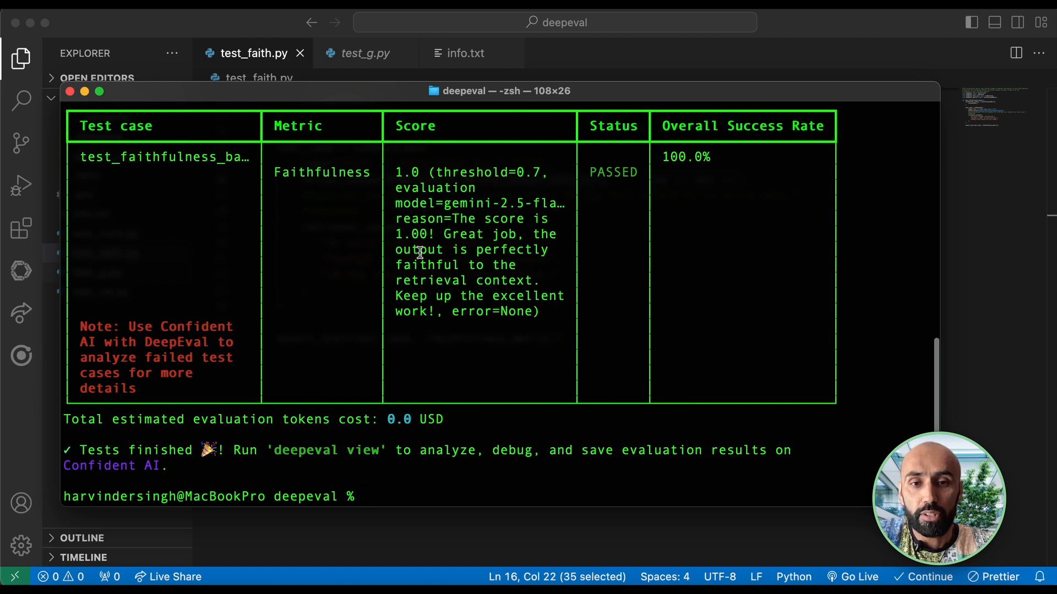
{"action": "mouse_move", "coordinate": [406, 291]}
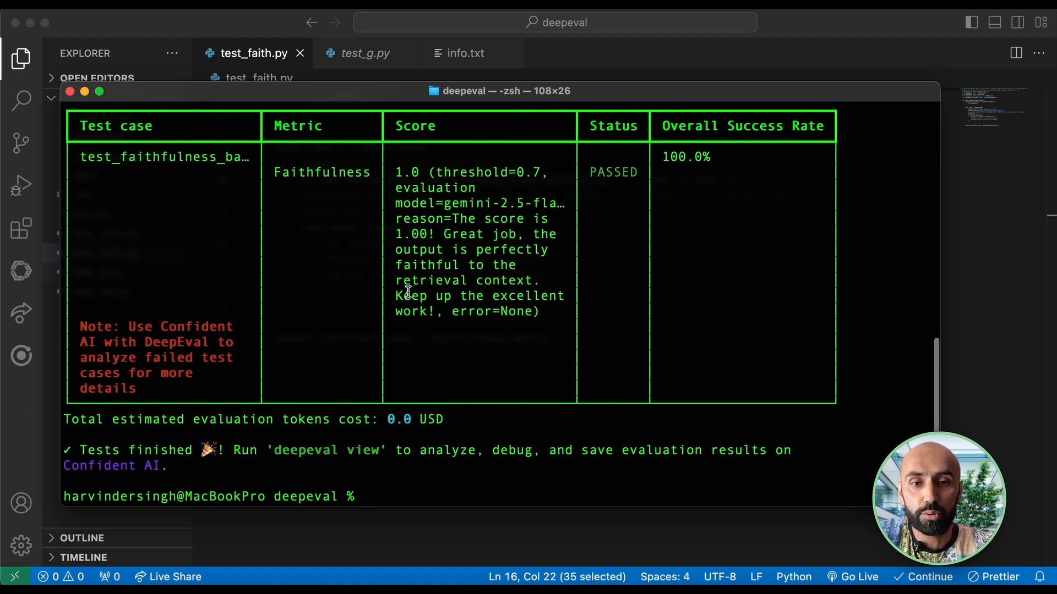
{"action": "mouse_move", "coordinate": [73, 188]}
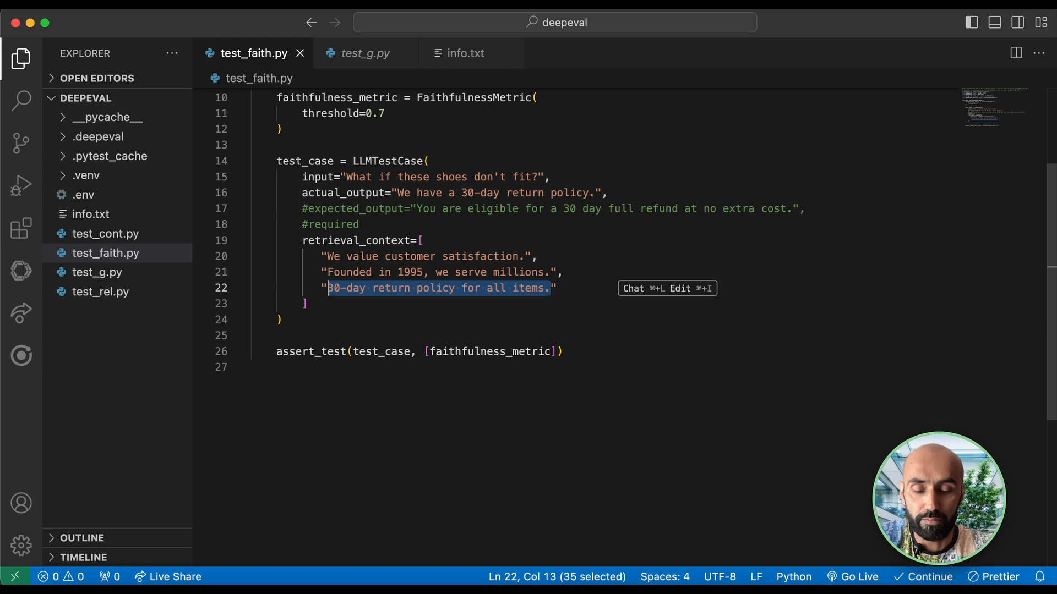
Step: Add "The cats are crazy!" and "There is no return policy" to retrieval_context and rerun the faithfulness test
{"action": "type", "text": "The cats are c\""}
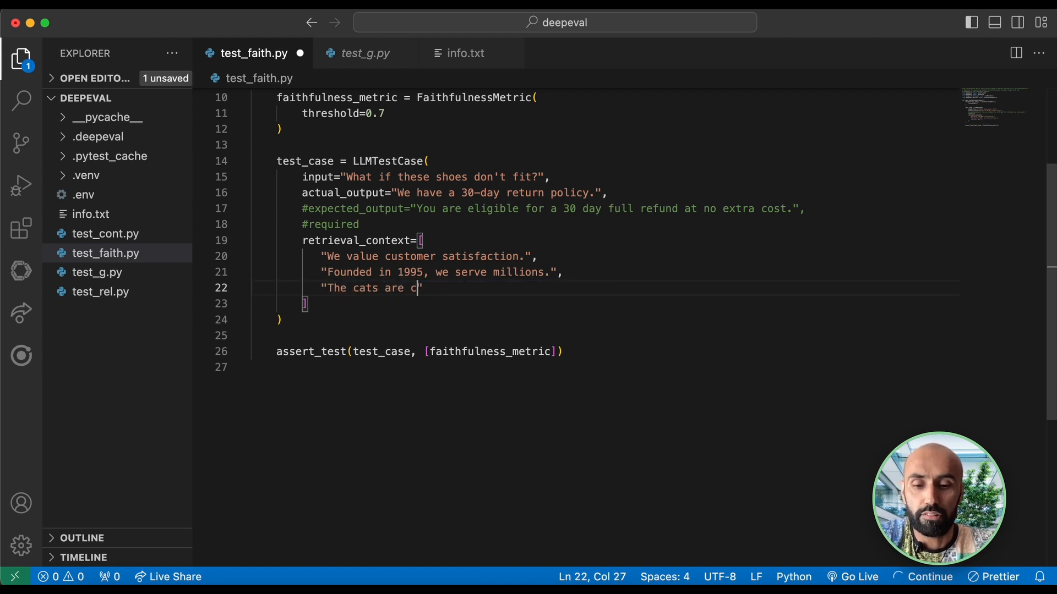
{"action": "type", "text": "razy!\""}
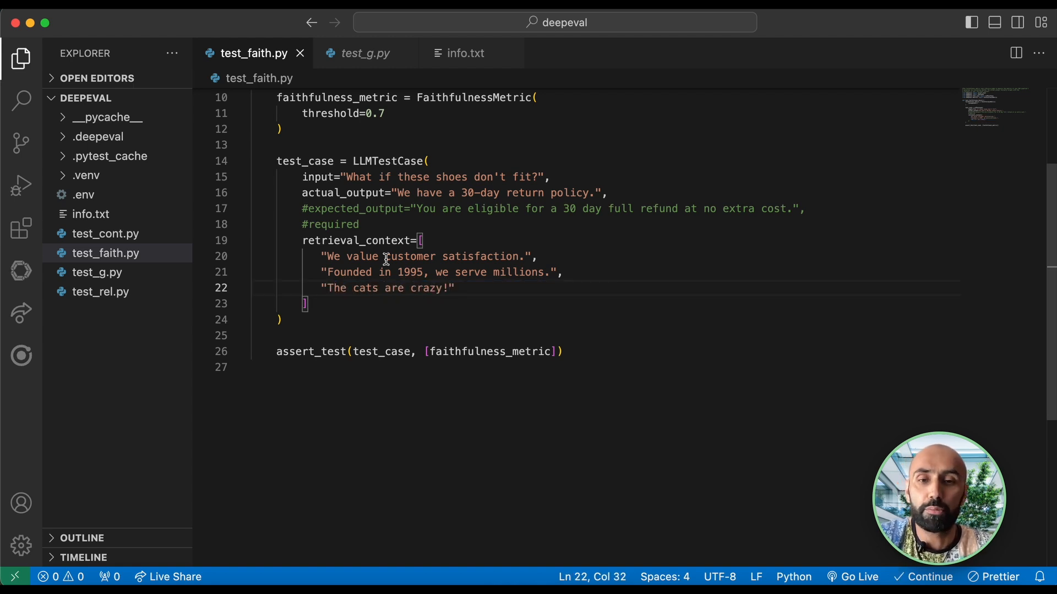
{"action": "mouse_move", "coordinate": [350, 258]}
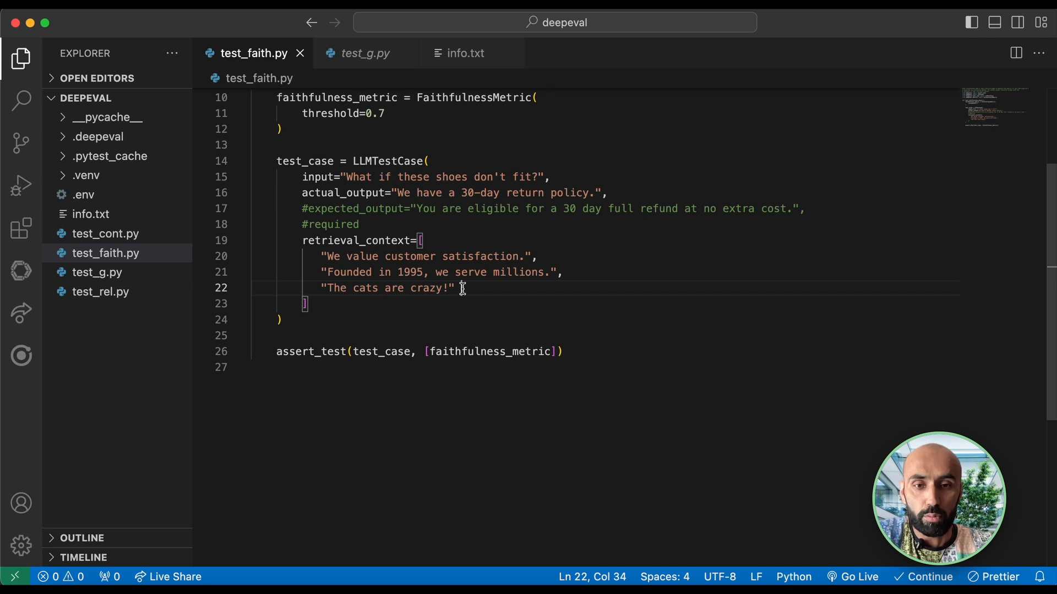
{"action": "type", "text": "\"There is no"}
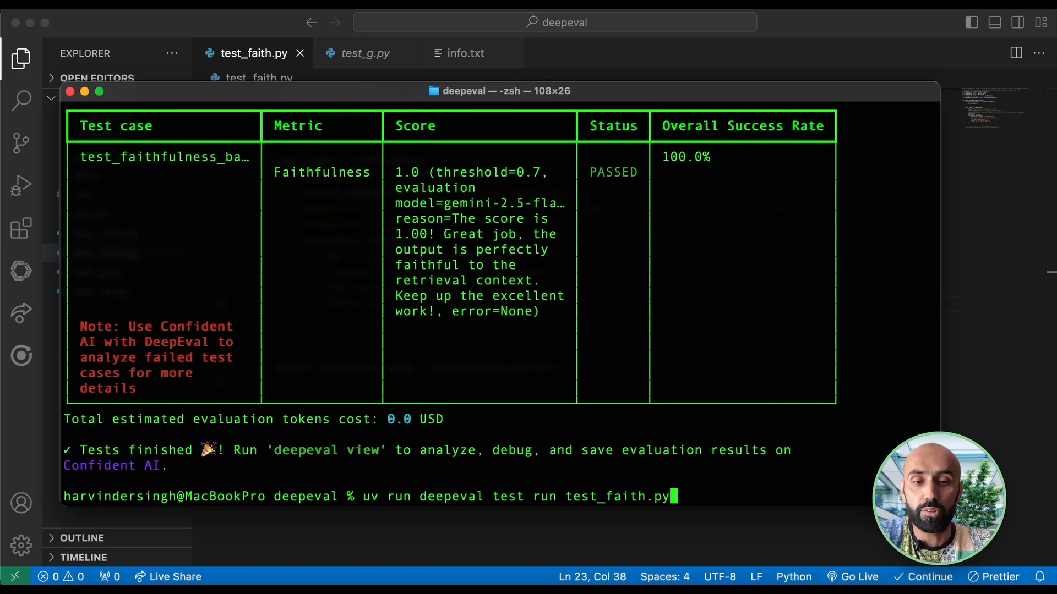
{"action": "key", "text": "Return"}
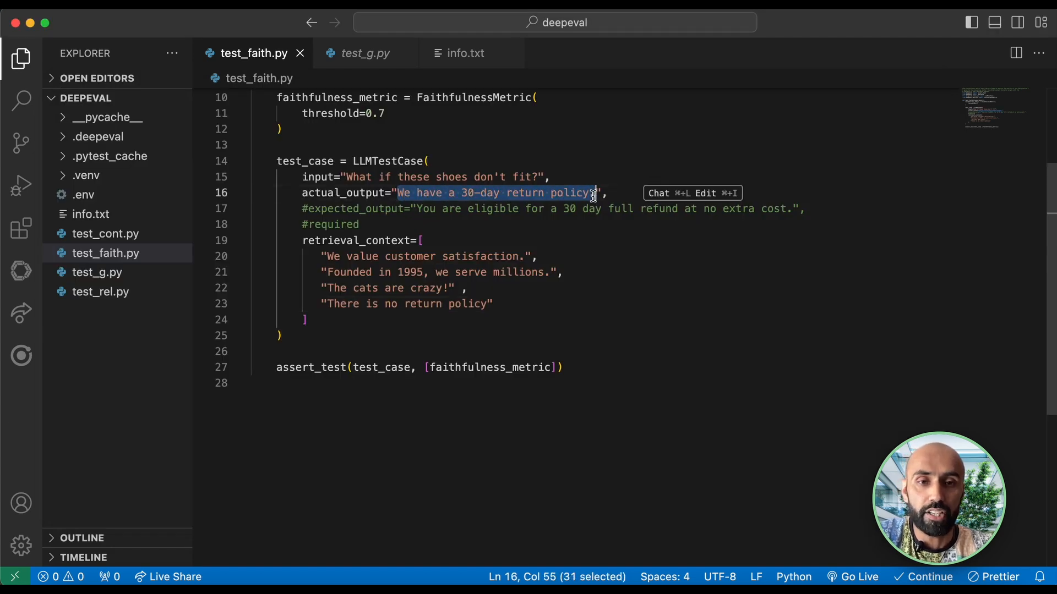
Step: Set actual_output to "Yes, we do value customer satisfaction"
{"action": "type", "text": "Yes\""}
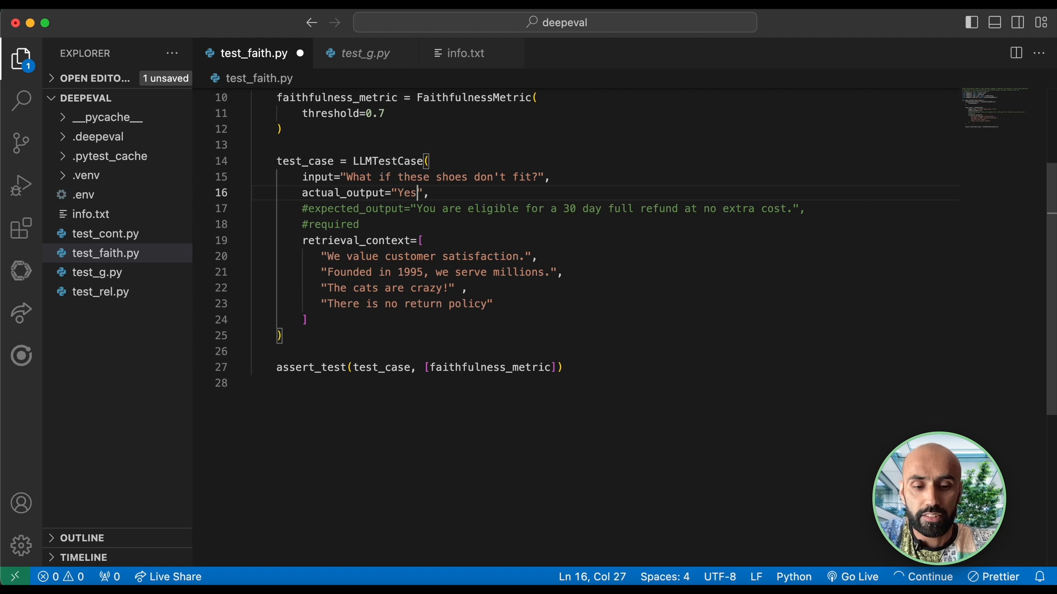
{"action": "type", "text": ", we do value customer satisfaction"}
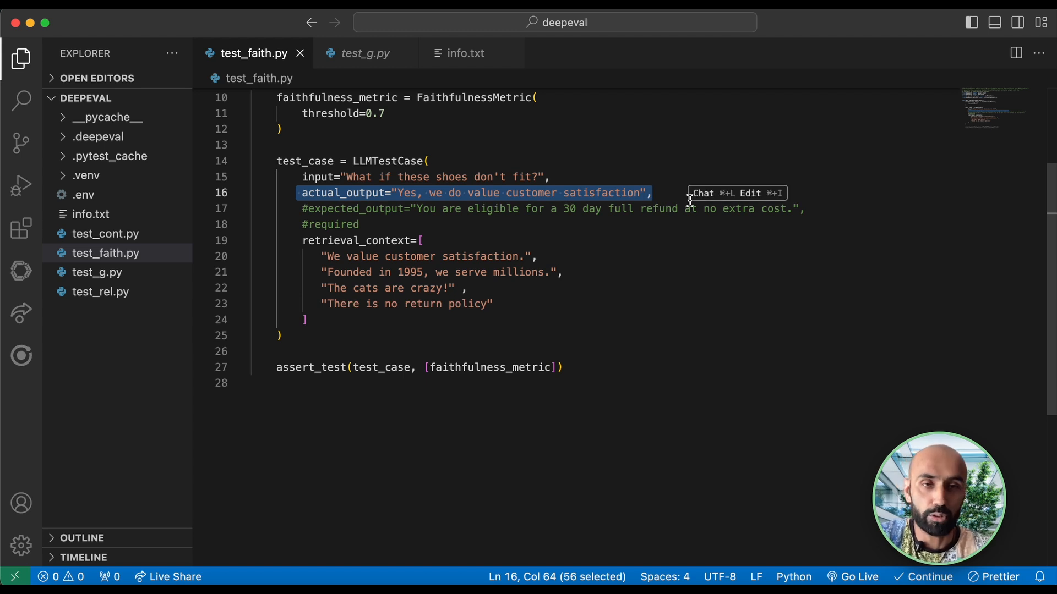
{"action": "mouse_move", "coordinate": [432, 412]}
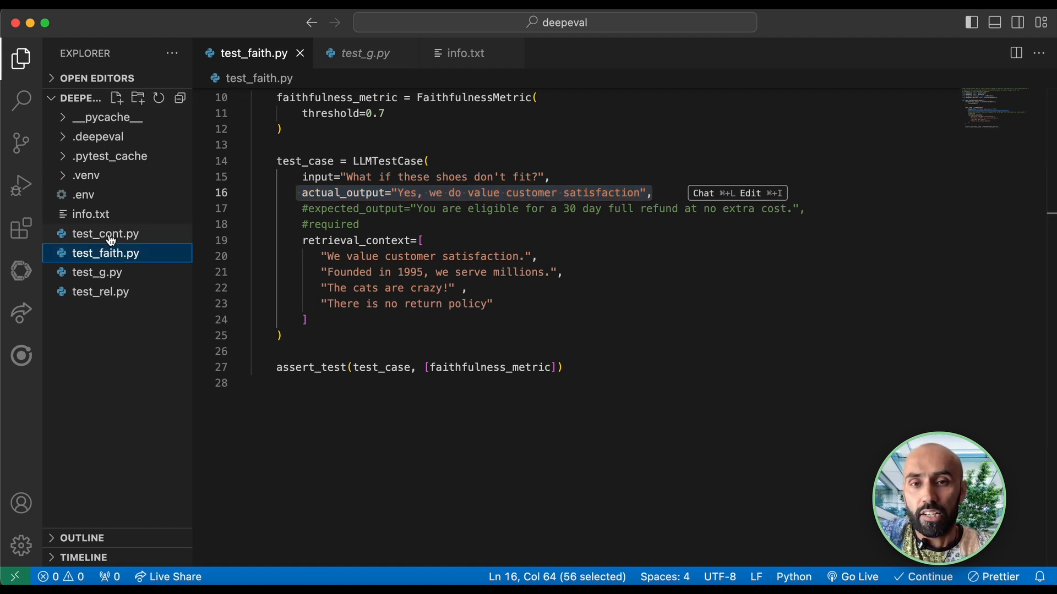
Step: Open test_cont.py and the Contextual Precision metric page in the DeepEval docs
{"action": "left_click", "coordinate": [105, 233]}
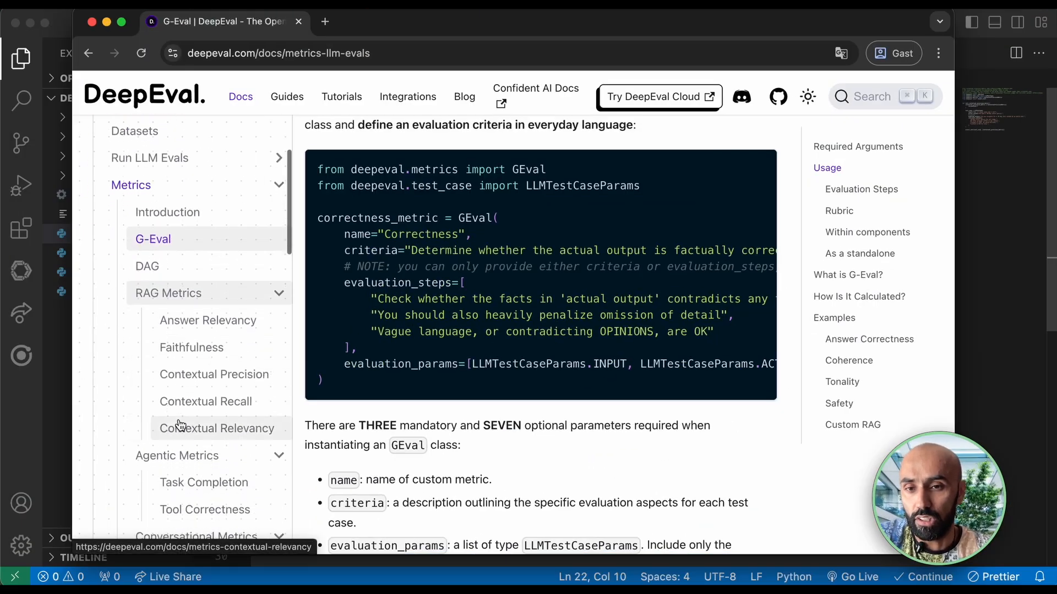
{"action": "left_click", "coordinate": [213, 374]}
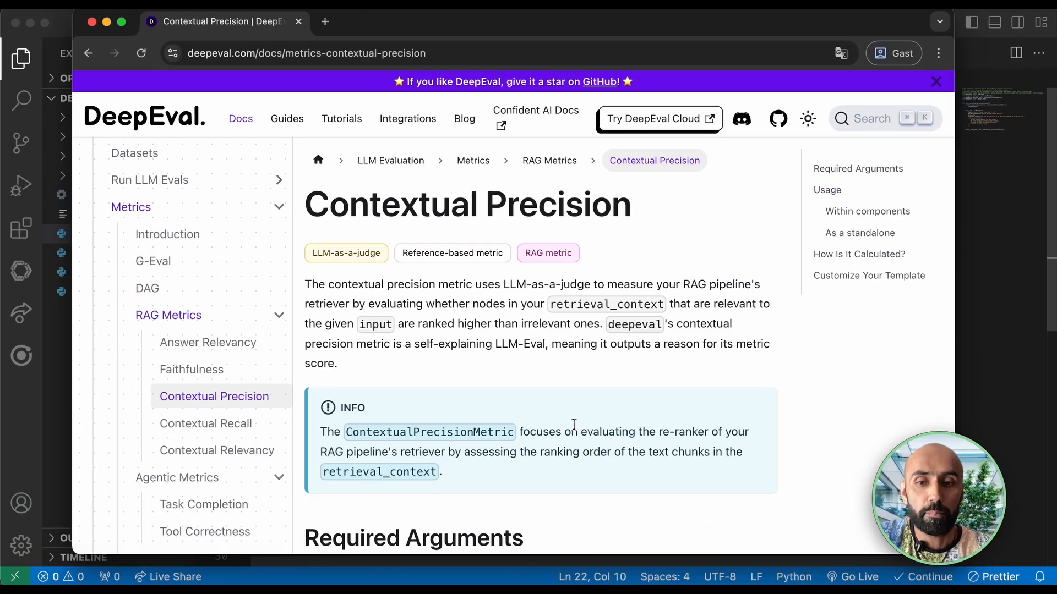
{"action": "scroll", "scroll_direction": "down", "scroll_amount": 3}
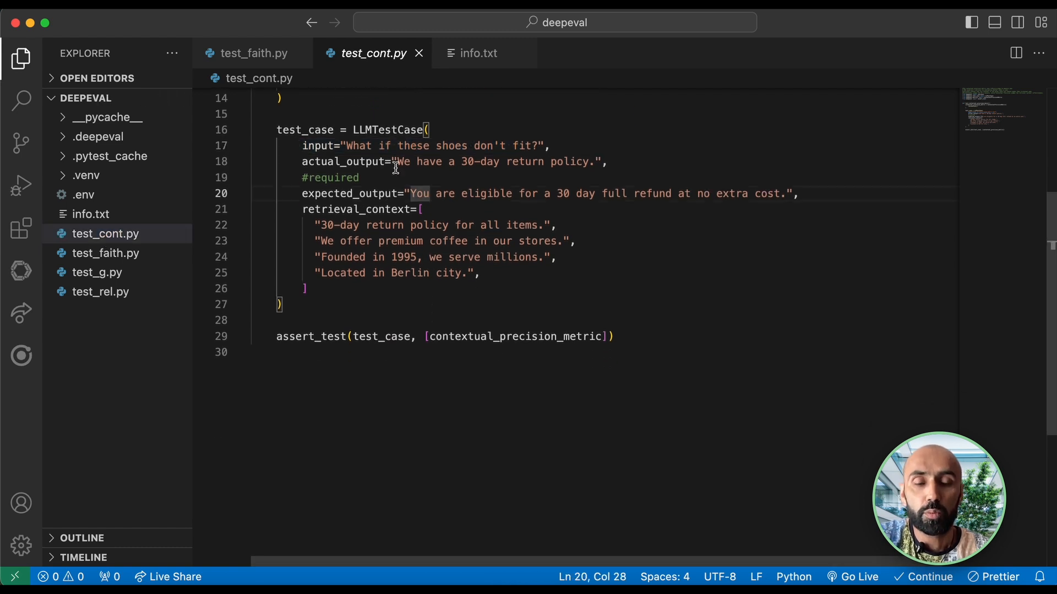
{"action": "mouse_move", "coordinate": [446, 201]}
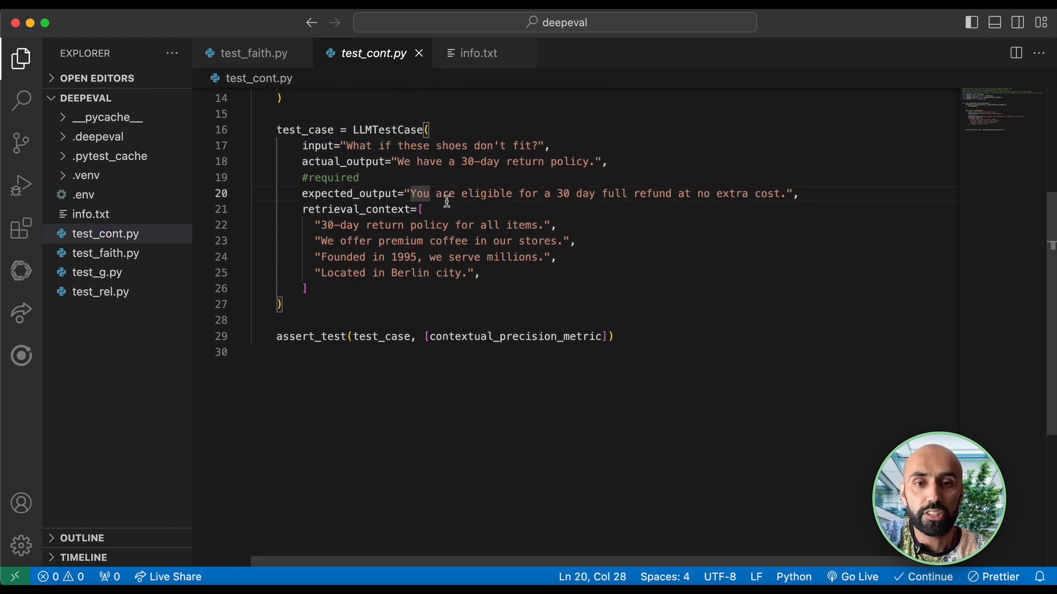
{"action": "mouse_move", "coordinate": [734, 202]}
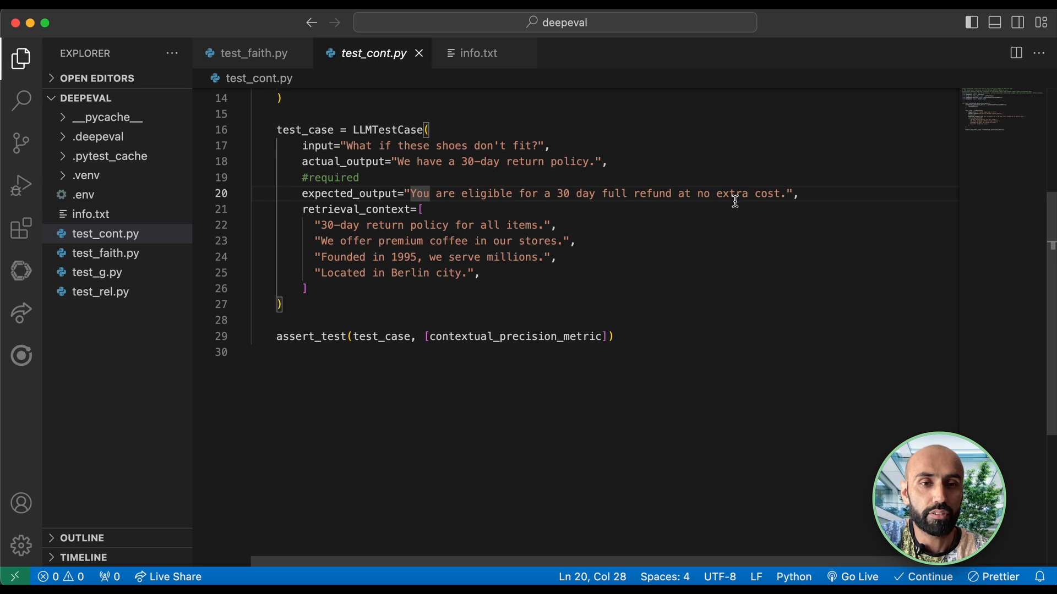
Step: Run the deepeval test command in the terminal for the contextual precision test
{"action": "left_click", "coordinate": [305, 225]}
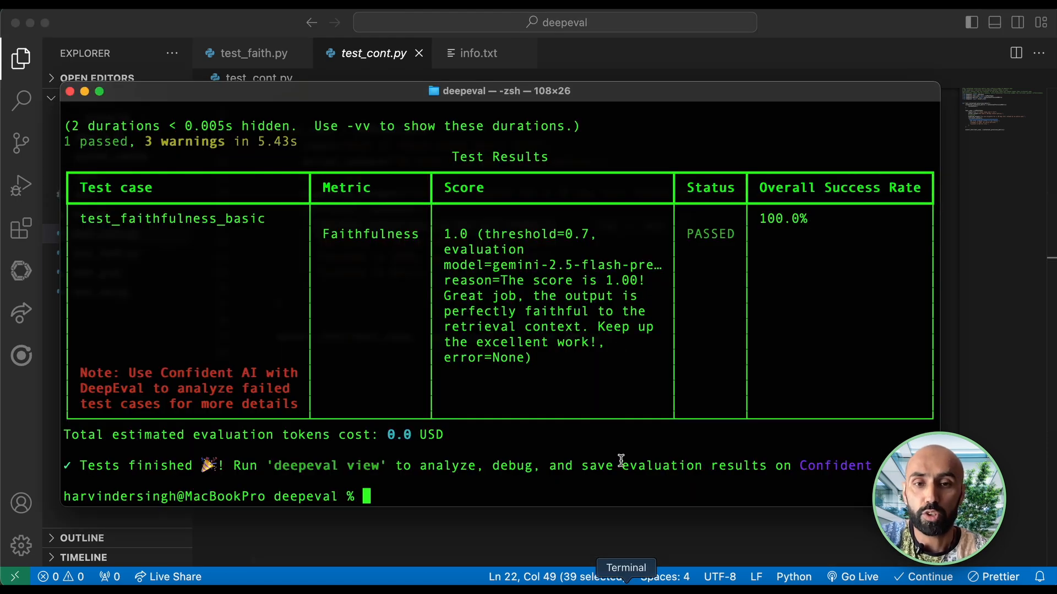
{"action": "type", "text": "uv run deepeval test run test_faith.p"}
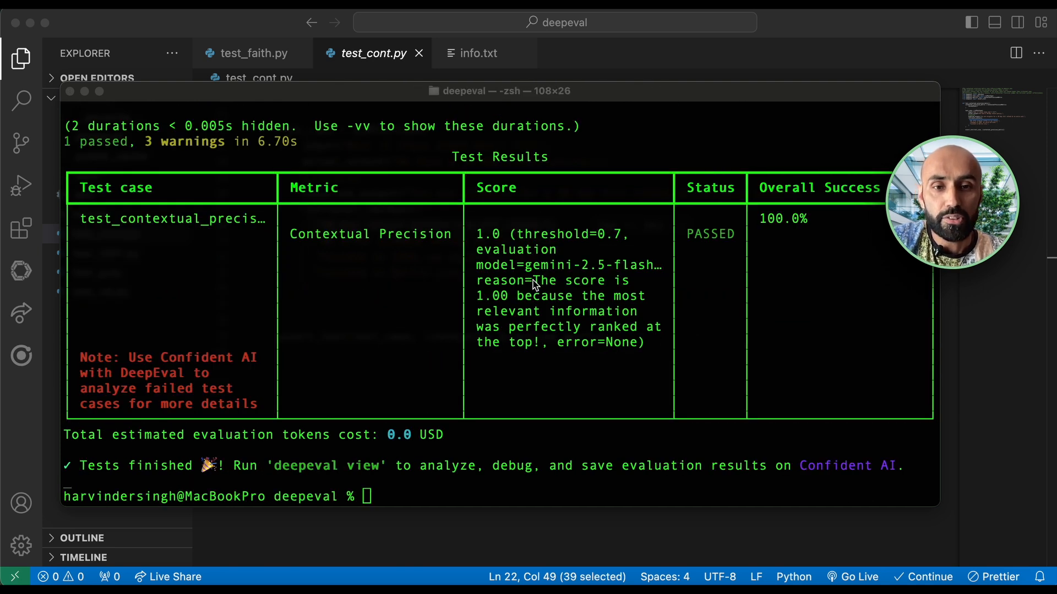
{"action": "mouse_move", "coordinate": [533, 323]}
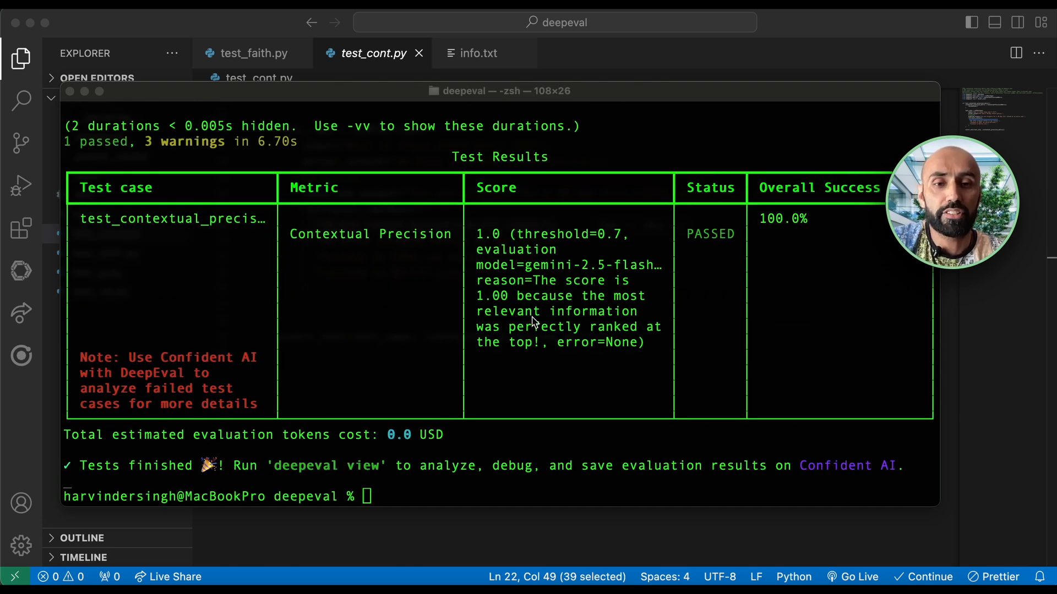
{"action": "mouse_move", "coordinate": [602, 347]}
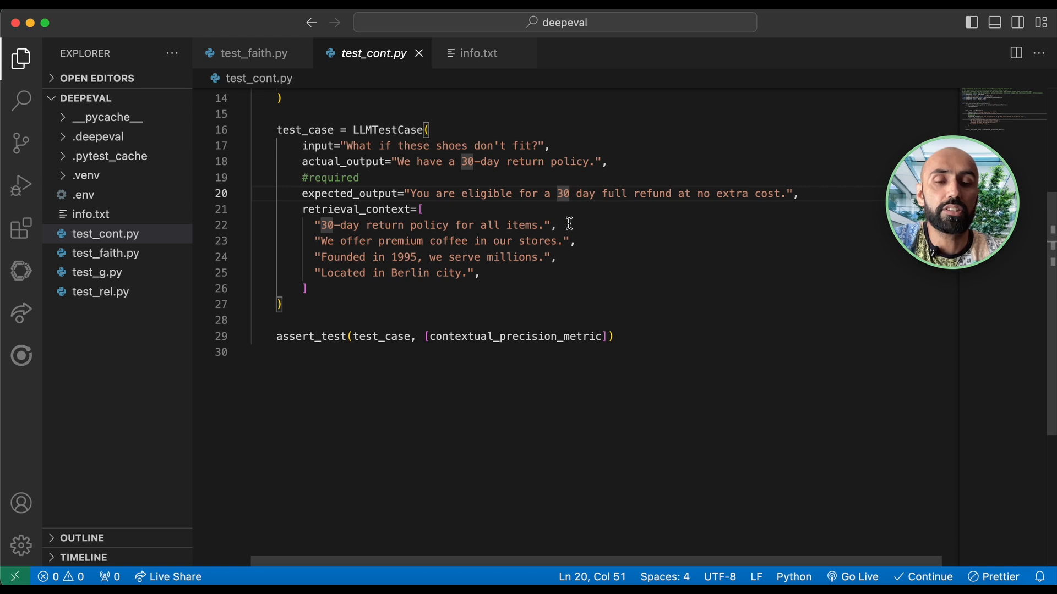
Step: Move the "30-day return policy" entry to third place in retrieval_context and rerun, failing at 0.33
{"action": "left_click", "coordinate": [549, 224]}
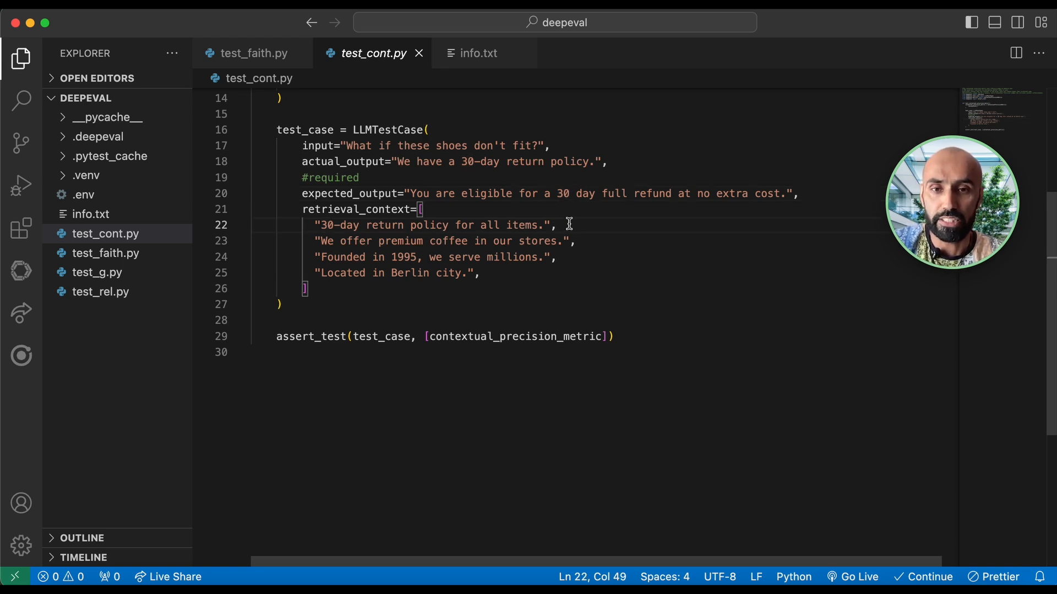
{"action": "double_click", "coordinate": [491, 224]}
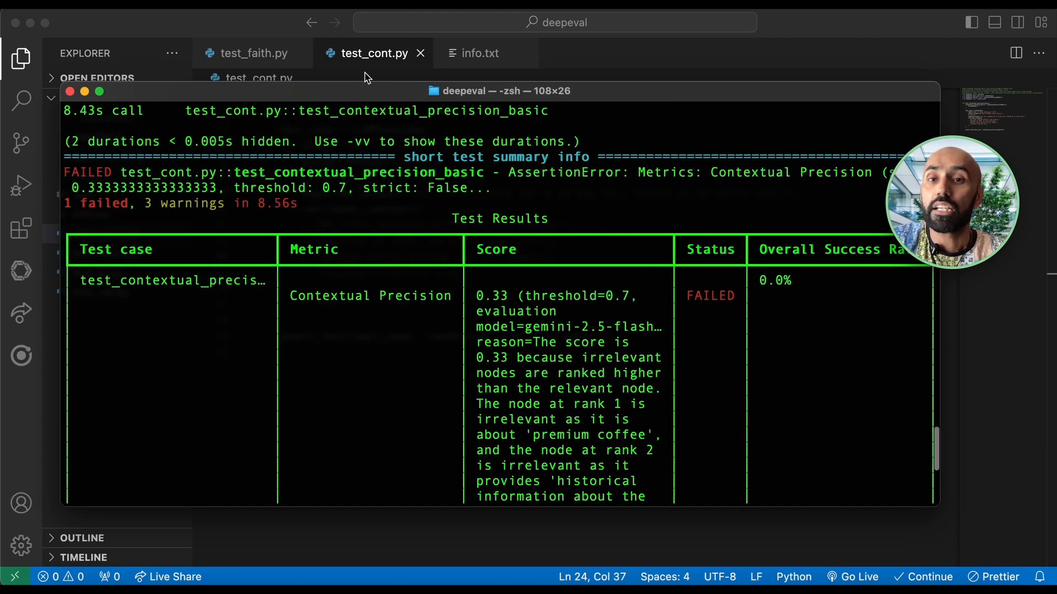
{"action": "left_click", "coordinate": [255, 53]}
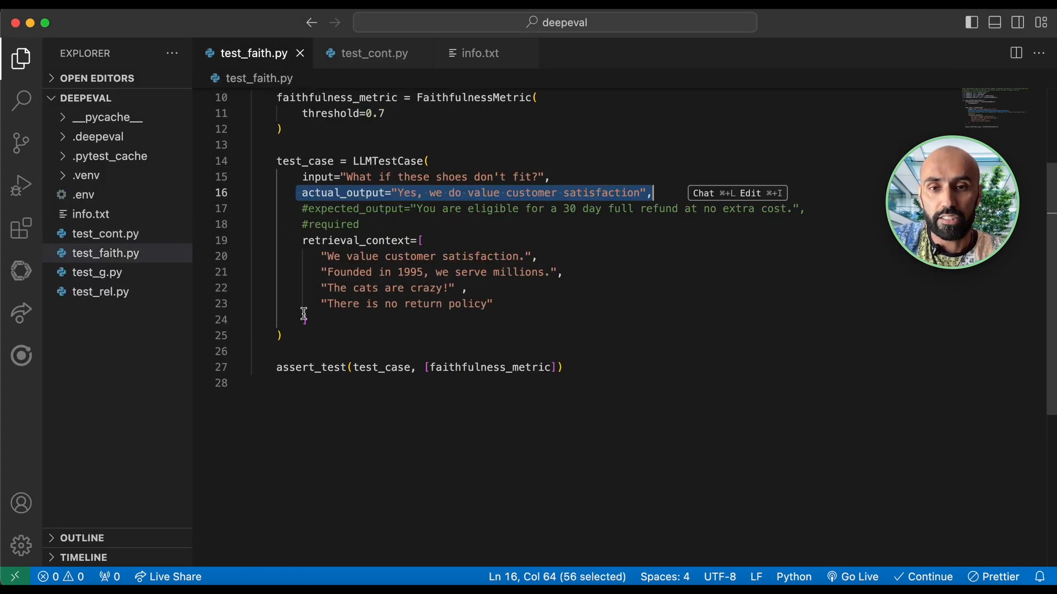
Step: Move "The cats are crazy!" to the top of test_faith.py's retrieval_context
{"action": "left_click", "coordinate": [390, 287]}
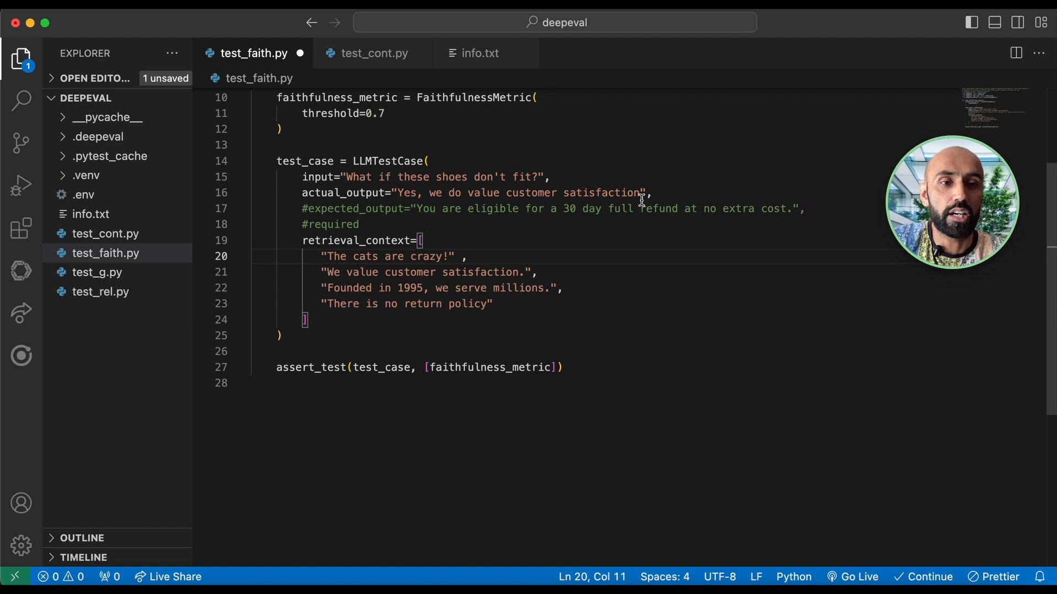
{"action": "mouse_move", "coordinate": [557, 335]}
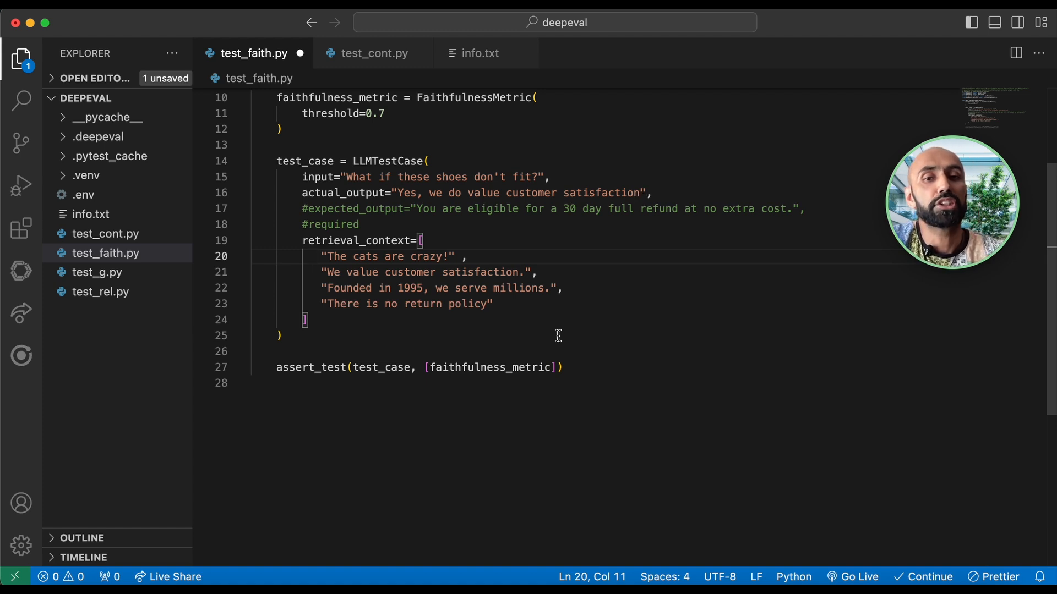
{"action": "mouse_move", "coordinate": [536, 344]}
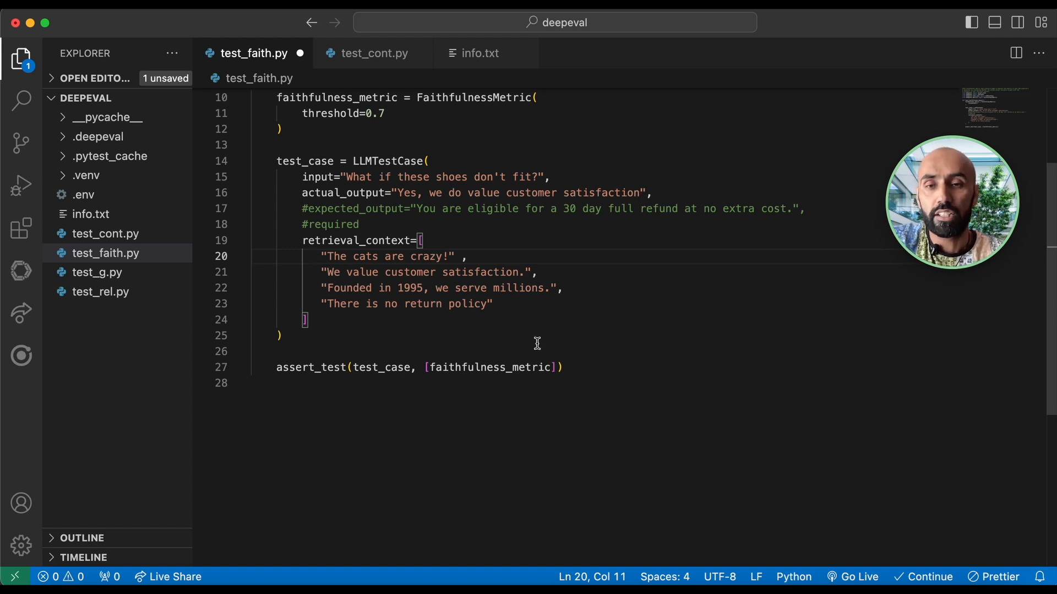
{"action": "left_click", "coordinate": [373, 53]}
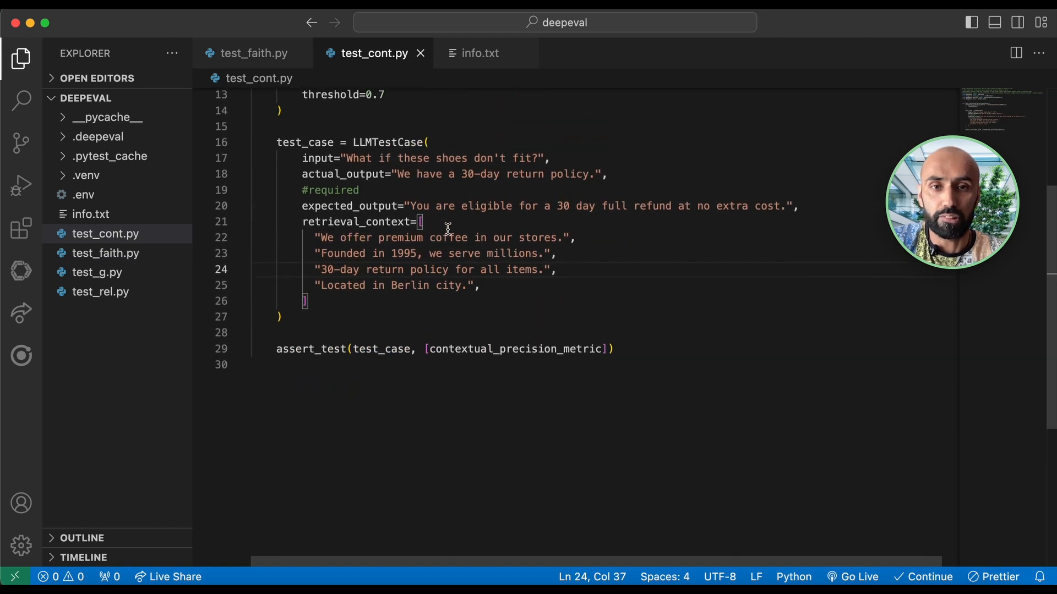
{"action": "scroll", "scroll_direction": "up", "scroll_amount": 3}
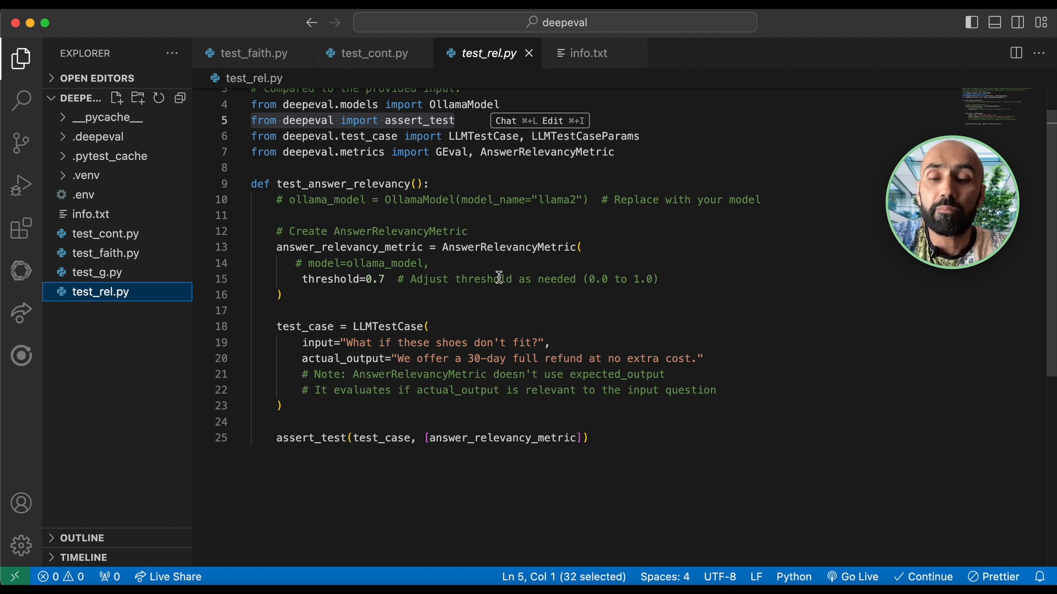
Step: Scroll test_rel.py to the test_answer_relevancy function
{"action": "scroll", "scroll_direction": "down", "scroll_amount": 3}
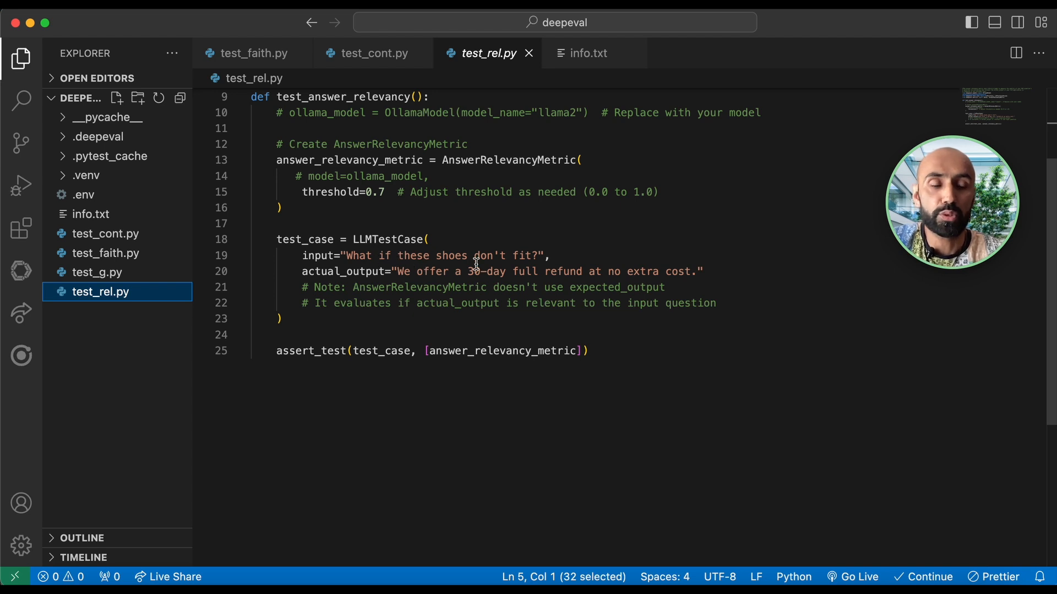
{"action": "mouse_move", "coordinate": [479, 350]}
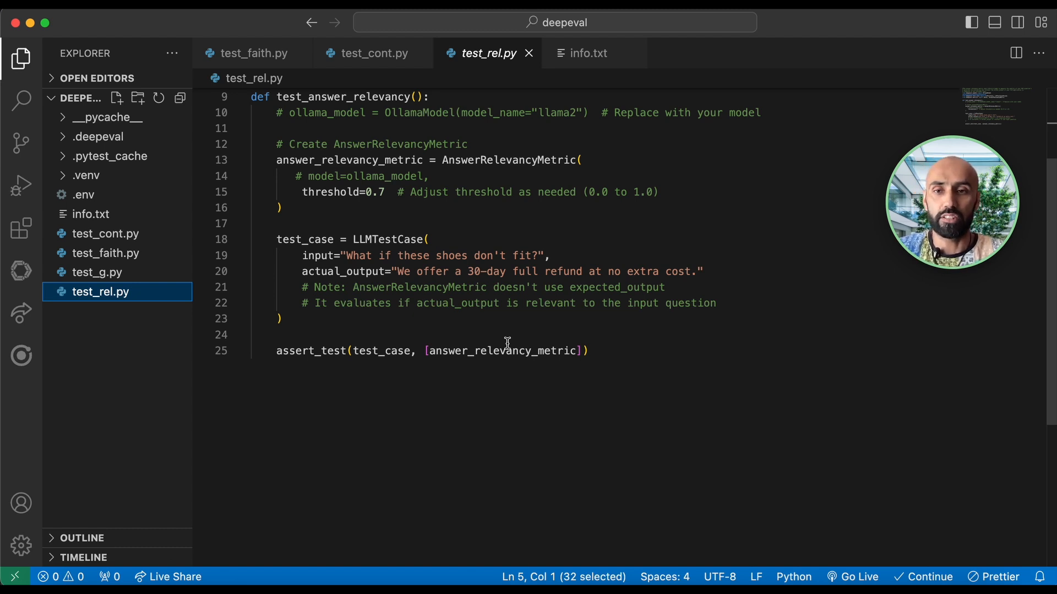
{"action": "mouse_move", "coordinate": [515, 388]}
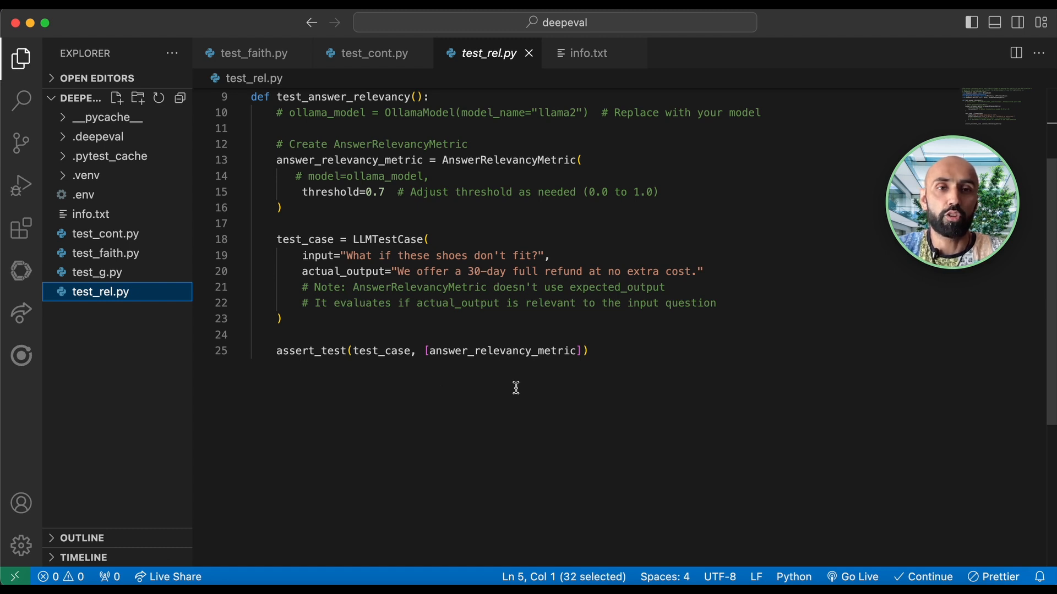
{"action": "mouse_move", "coordinate": [590, 324]}
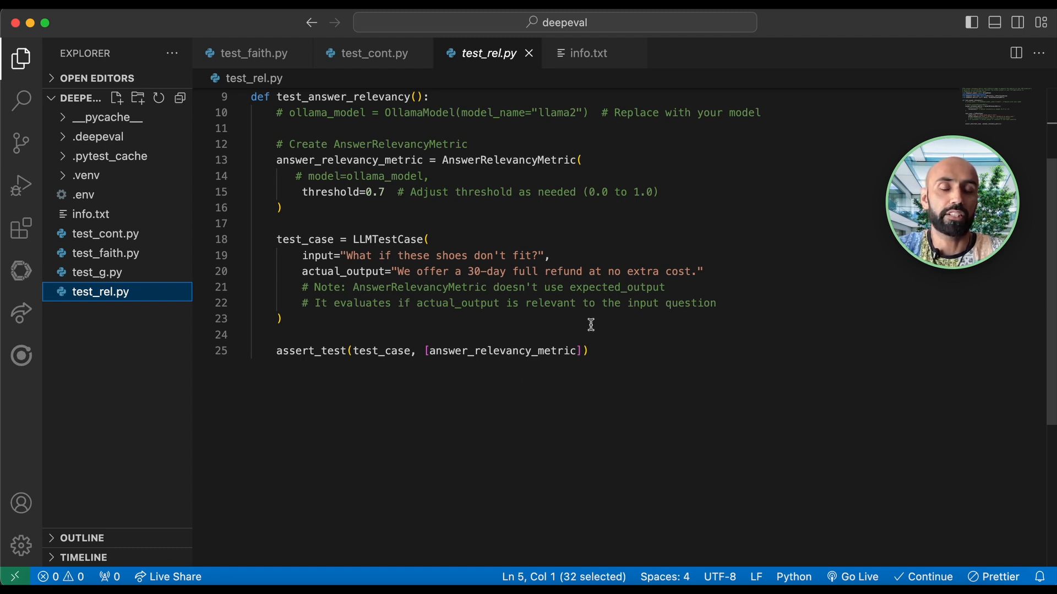